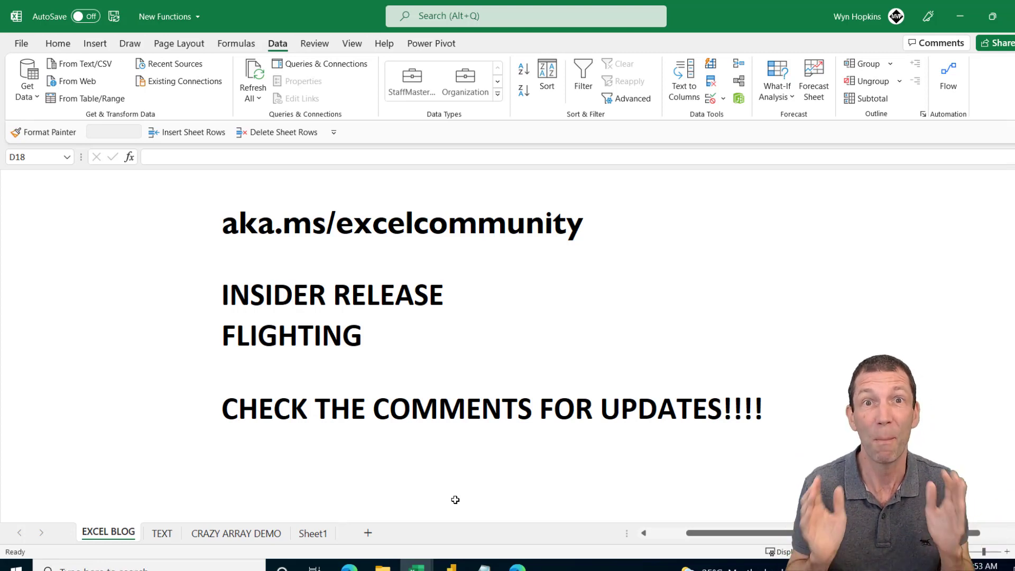
pyautogui.moveTo(56, 553)
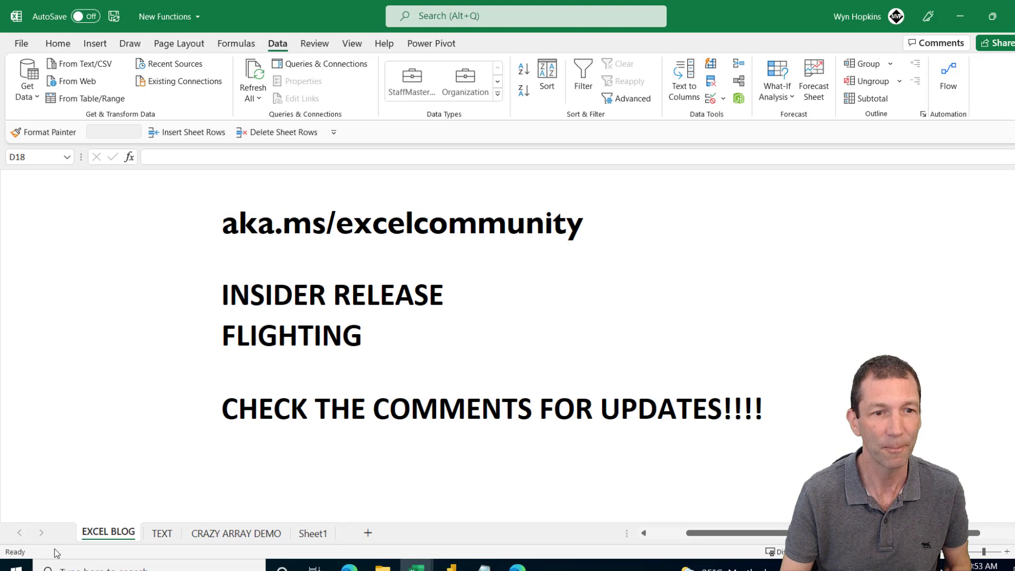
# Step: Switch to the TEXT sheet showing the Getting the Sheet Name notes
pyautogui.click(161, 532)
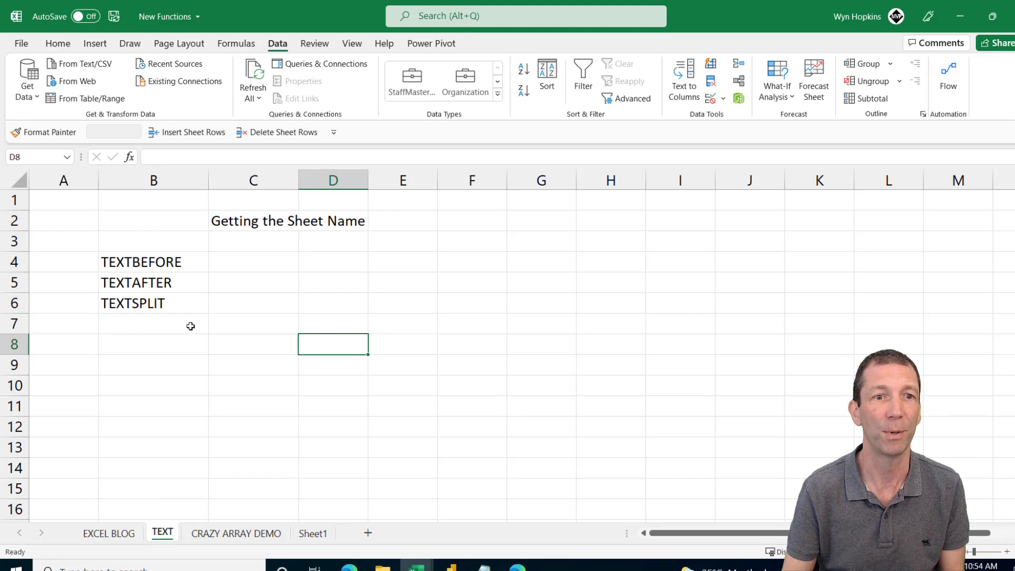
# Step: Enter =CELL("filename",A1) in C6 and view the full path ending in [New Functions.xlsx]TEXT
pyautogui.click(253, 303)
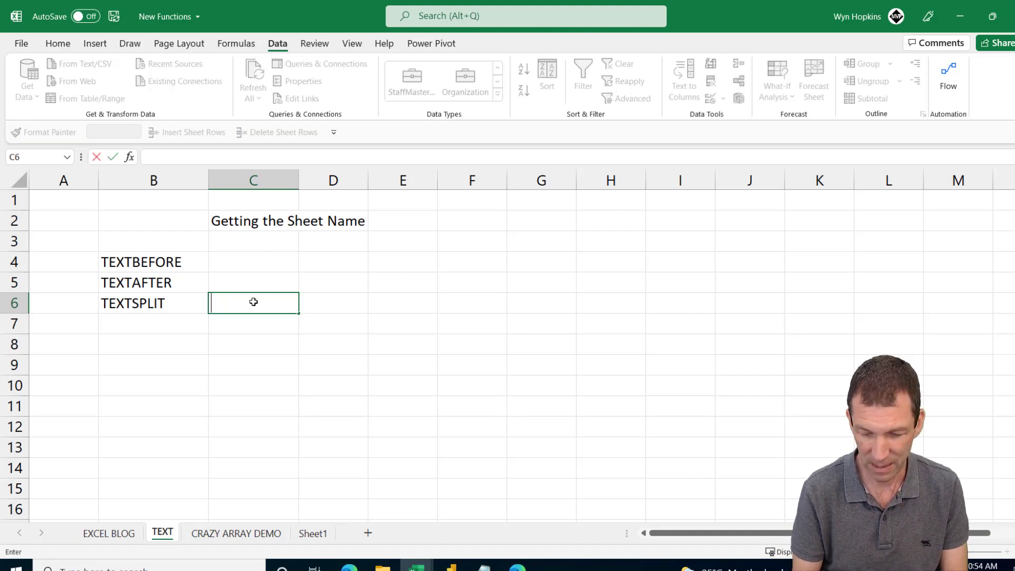
pyautogui.write('=CELL(')
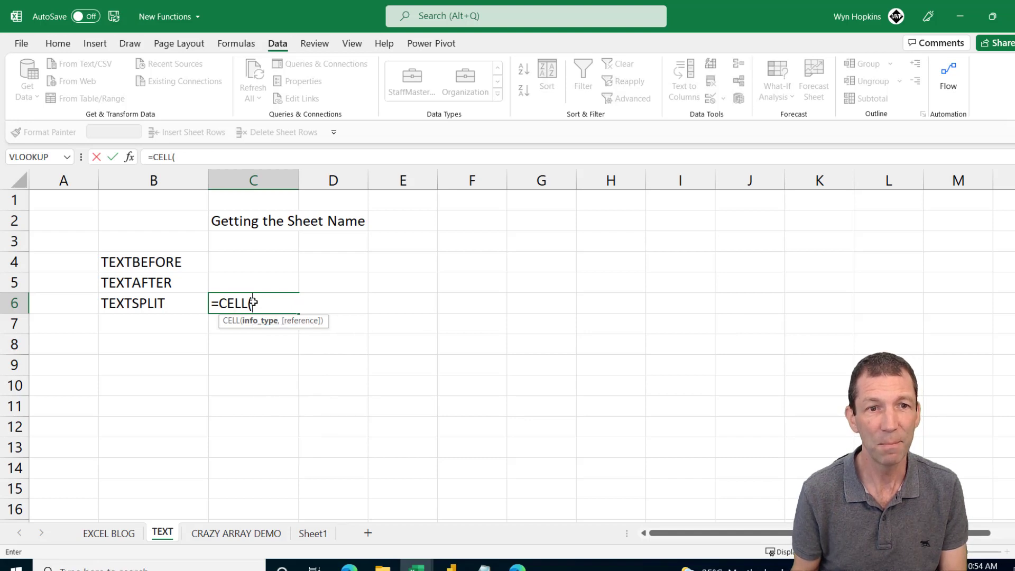
pyautogui.write('"filename","')
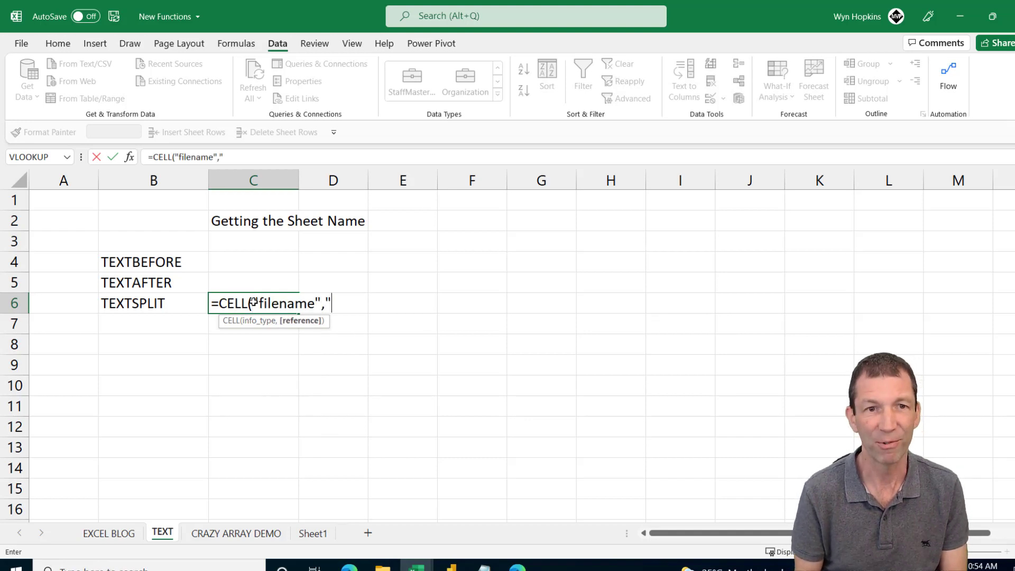
pyautogui.write('A1')
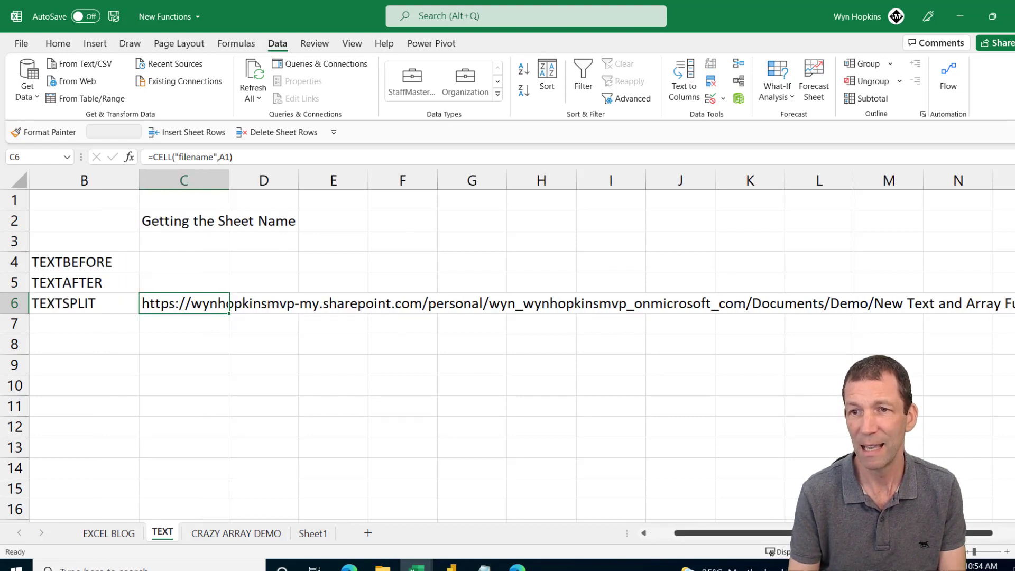
pyautogui.hscroll(3)
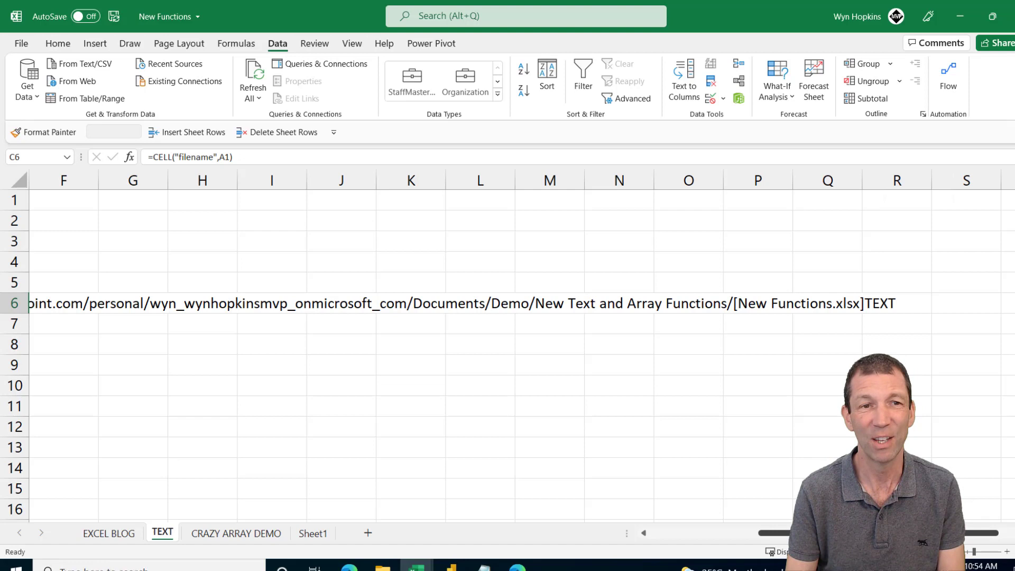
pyautogui.hscroll(-3)
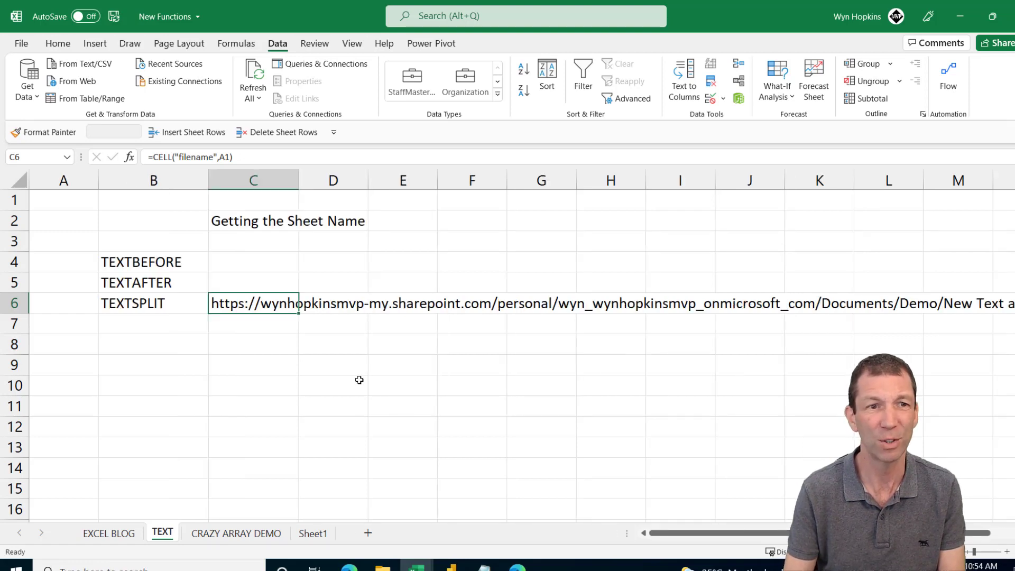
# Step: Enter =TEXTAFTER(C6,"]") in C8 to return the sheet name TEXT from the path
pyautogui.click(252, 344)
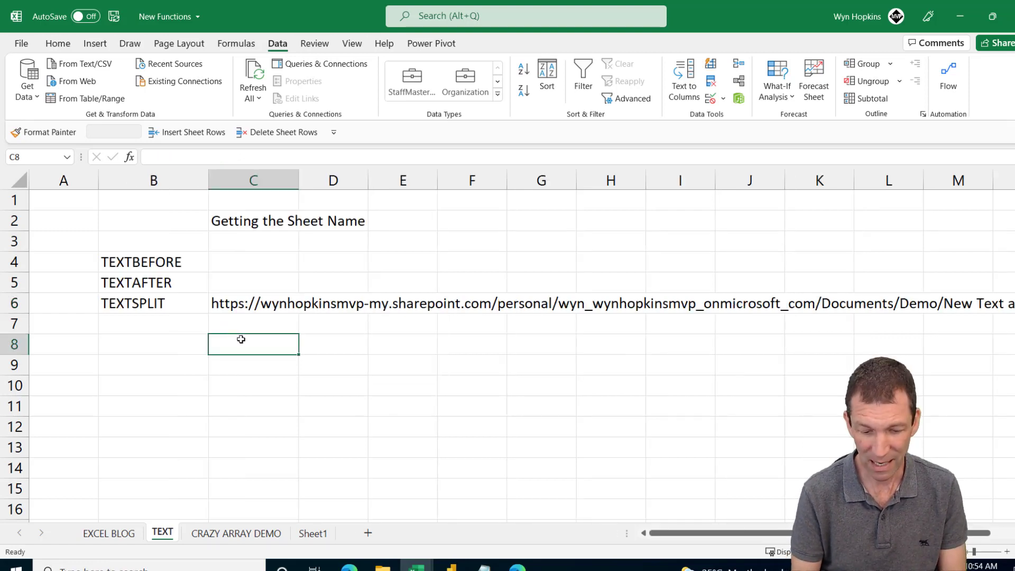
pyautogui.write('=te')
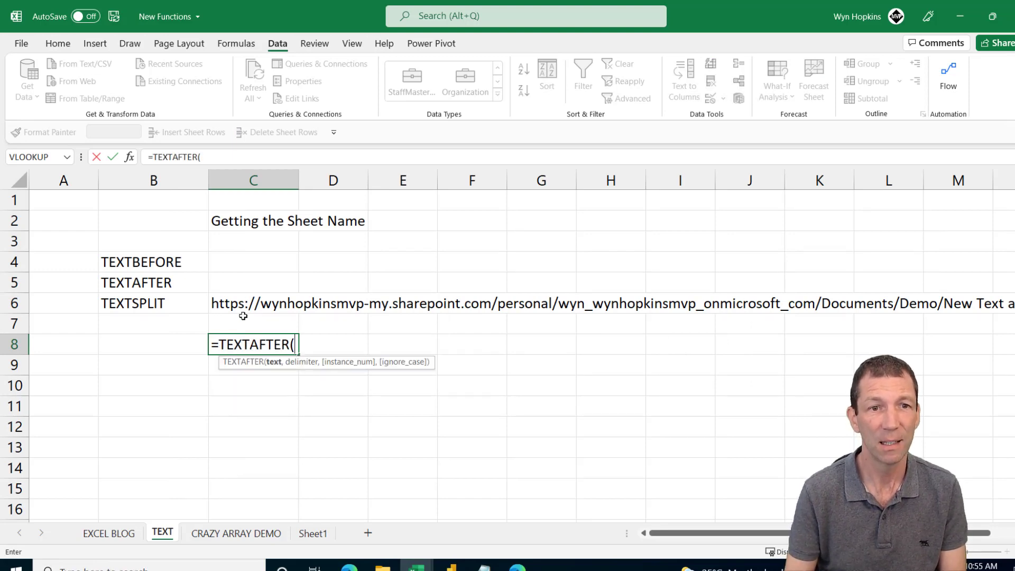
pyautogui.click(253, 303)
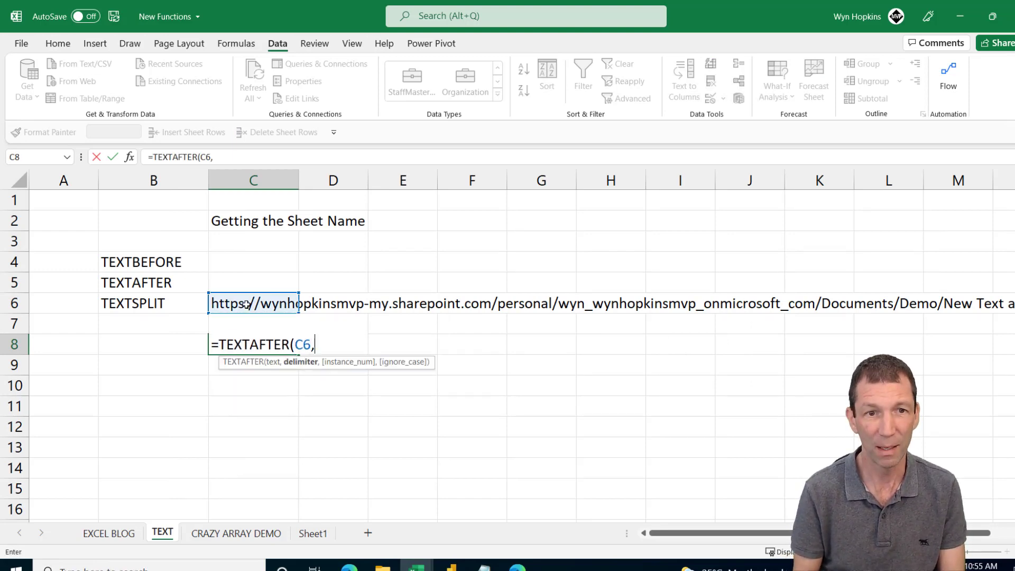
pyautogui.write('"')
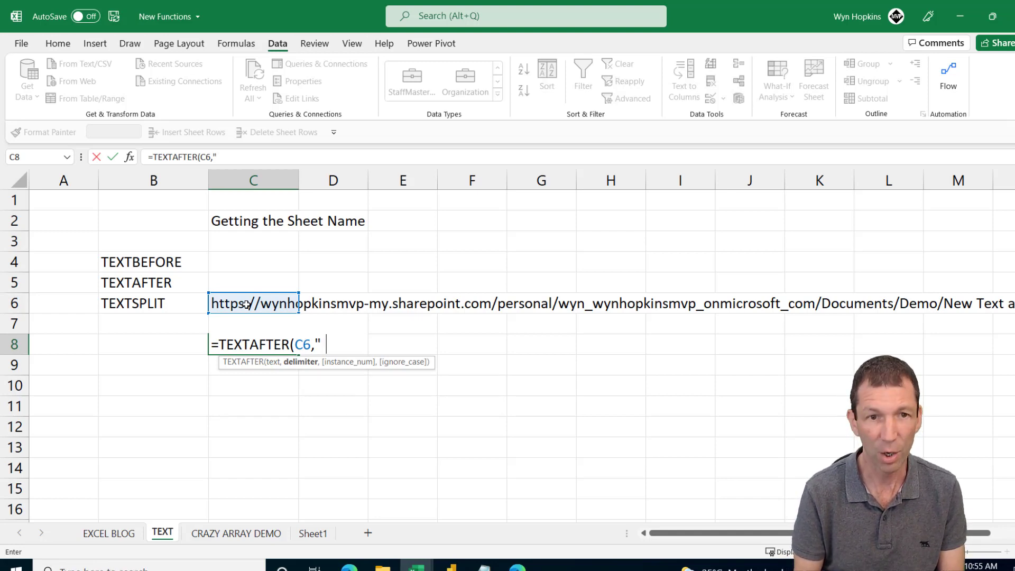
pyautogui.write(']"')
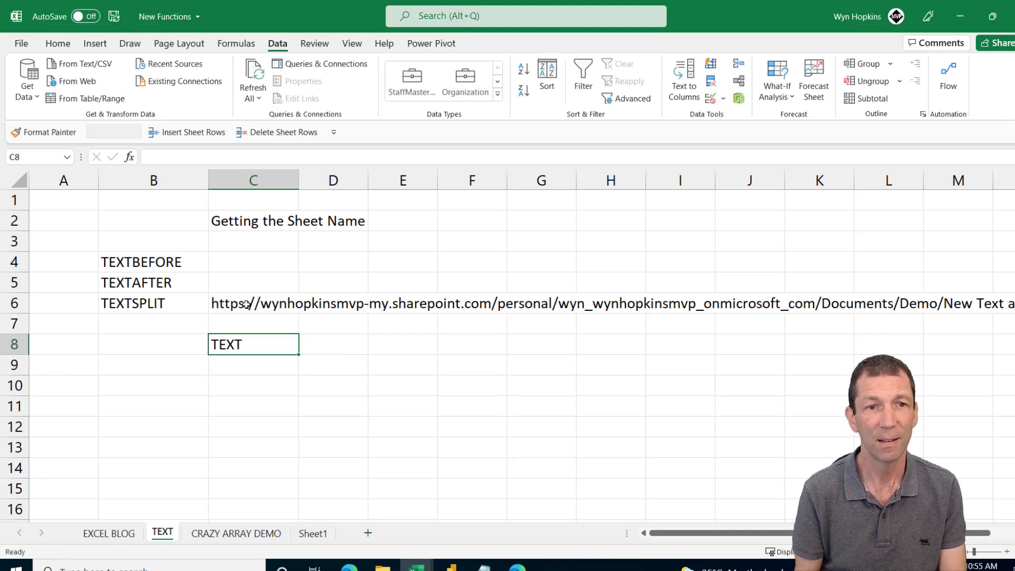
pyautogui.write('=TEXTAFTER(C6,"]")')
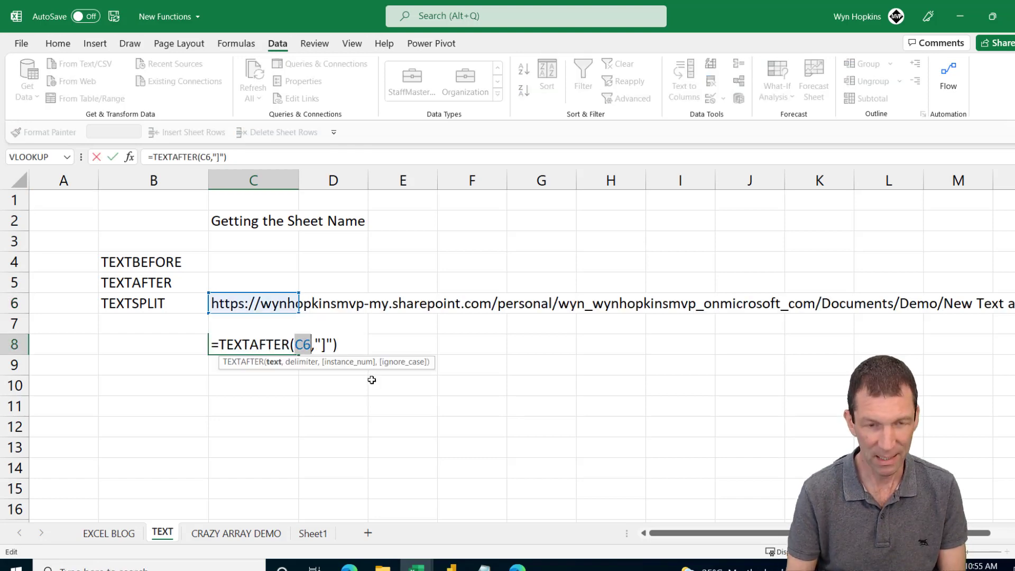
pyautogui.write('CELL("filename",A1)')
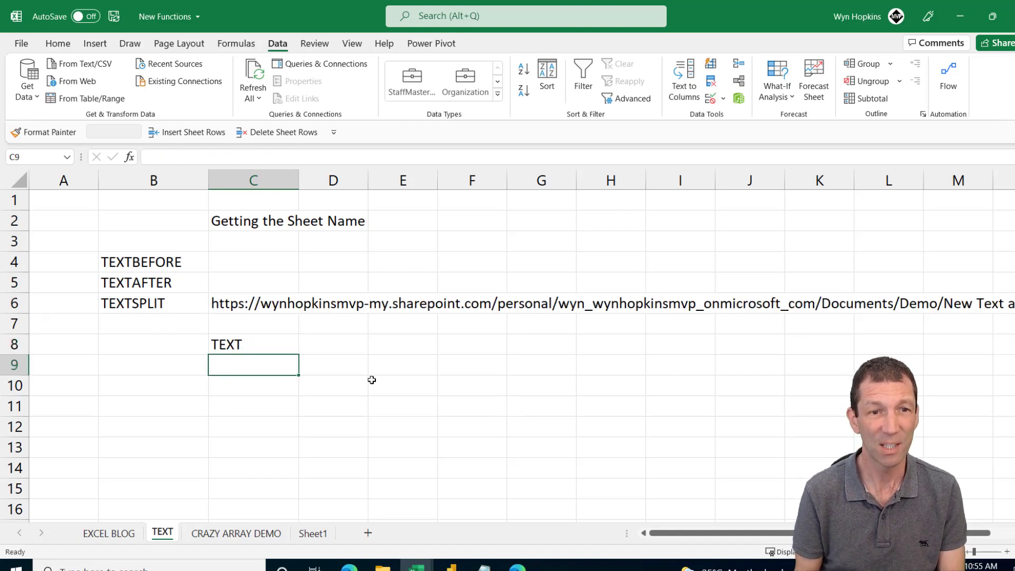
# Step: Enter =TEXTSPLIT(C6,,"/") in C9 to break the file path at each slash
pyautogui.write('=tex')
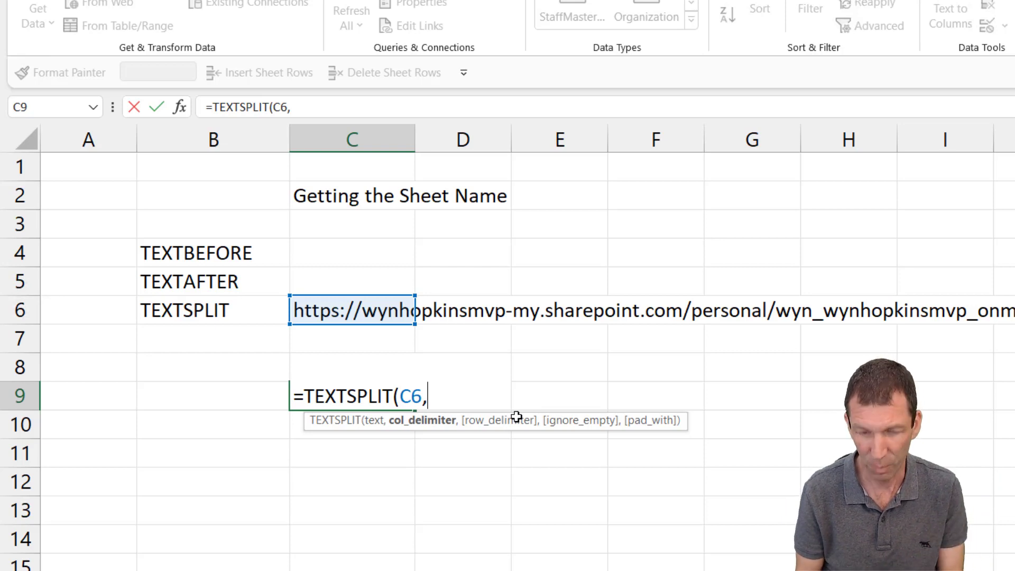
pyautogui.write(',')
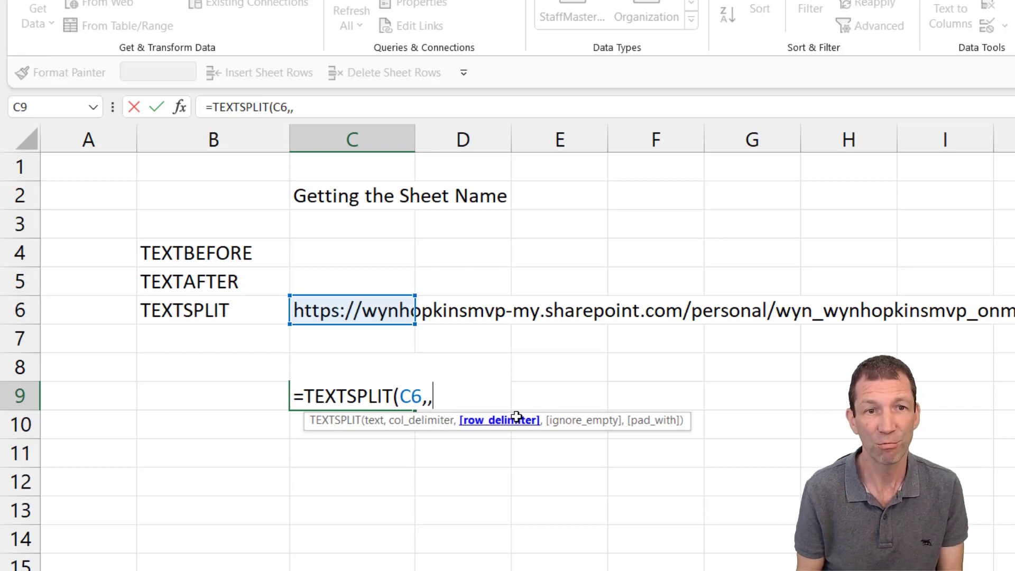
pyautogui.write('"')
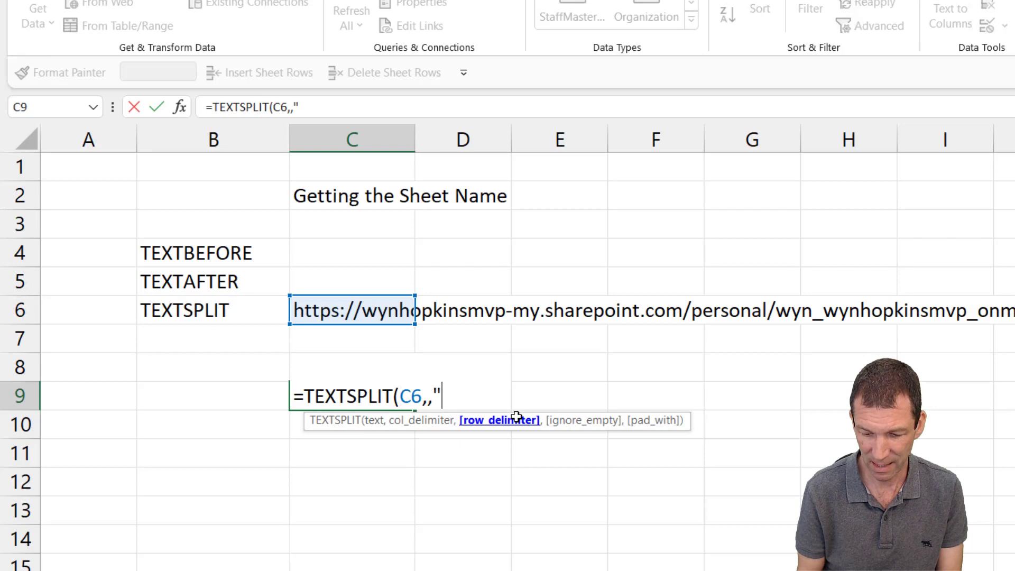
pyautogui.write('/')
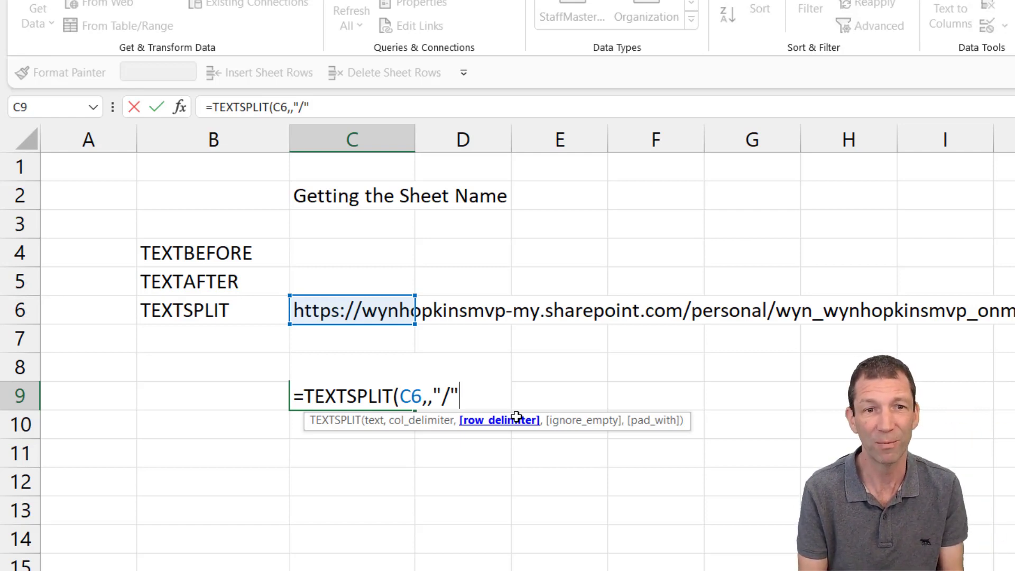
pyautogui.write(')')
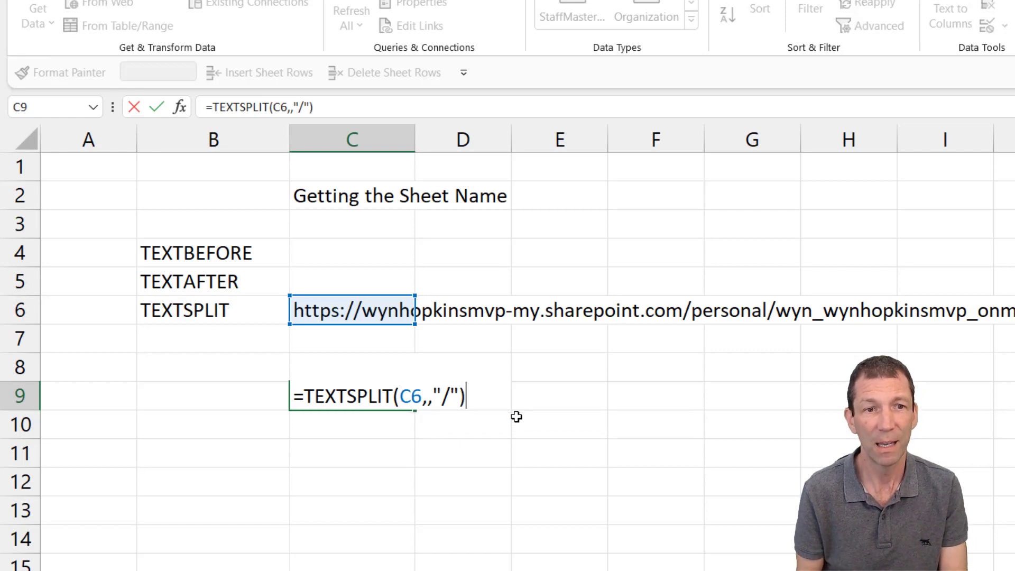
pyautogui.press('Enter')
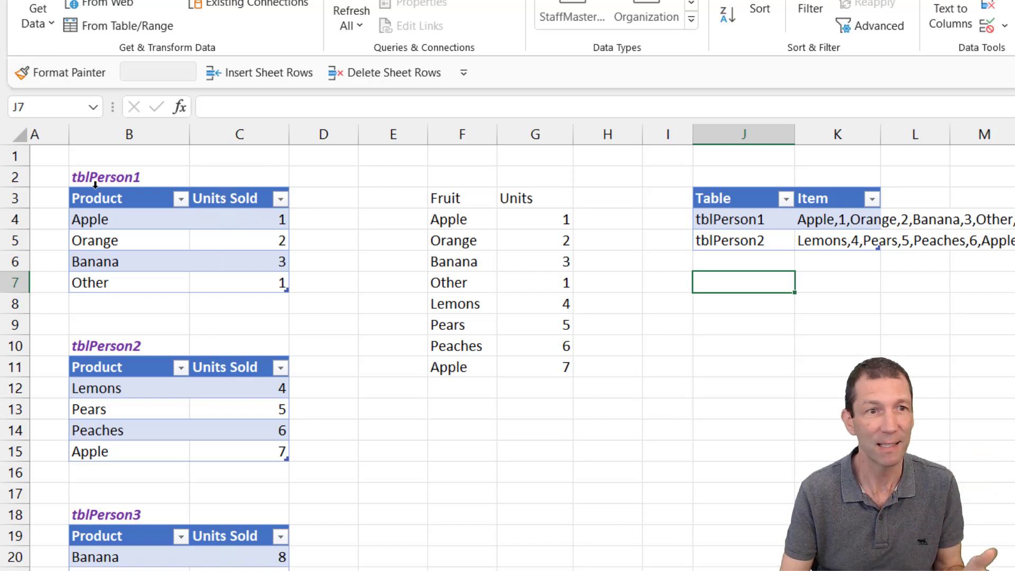
# Step: Remove the Other row from tblPerson1 and build a VSTACK over tblPerson1, tblPerson2, tblPerson3
pyautogui.moveTo(91, 219); pyautogui.dragTo(91, 261)
pyautogui.write('=')
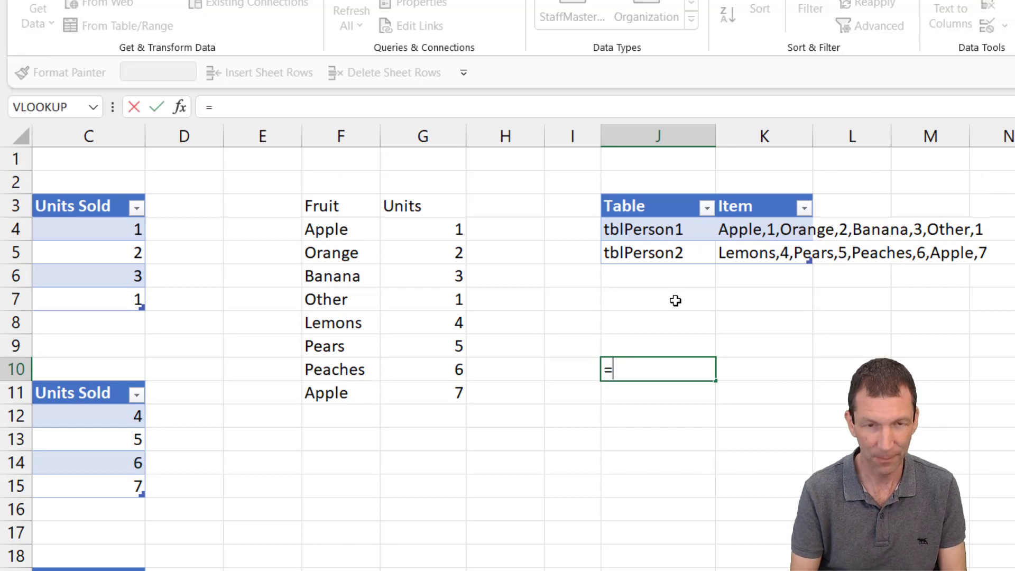
pyautogui.write('VSTACK(')
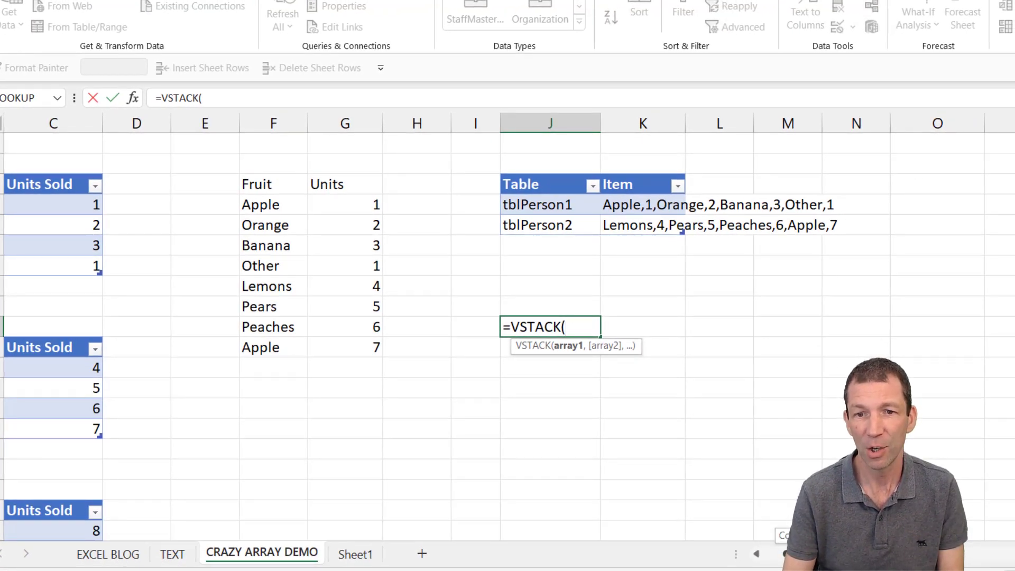
pyautogui.write('tblPerson1')
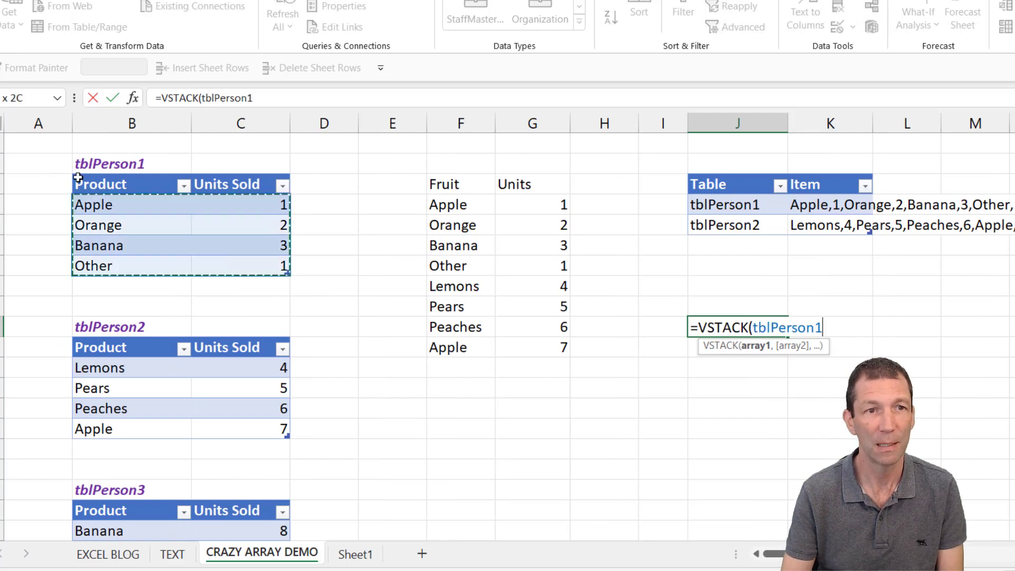
pyautogui.write(',tblPerson2')
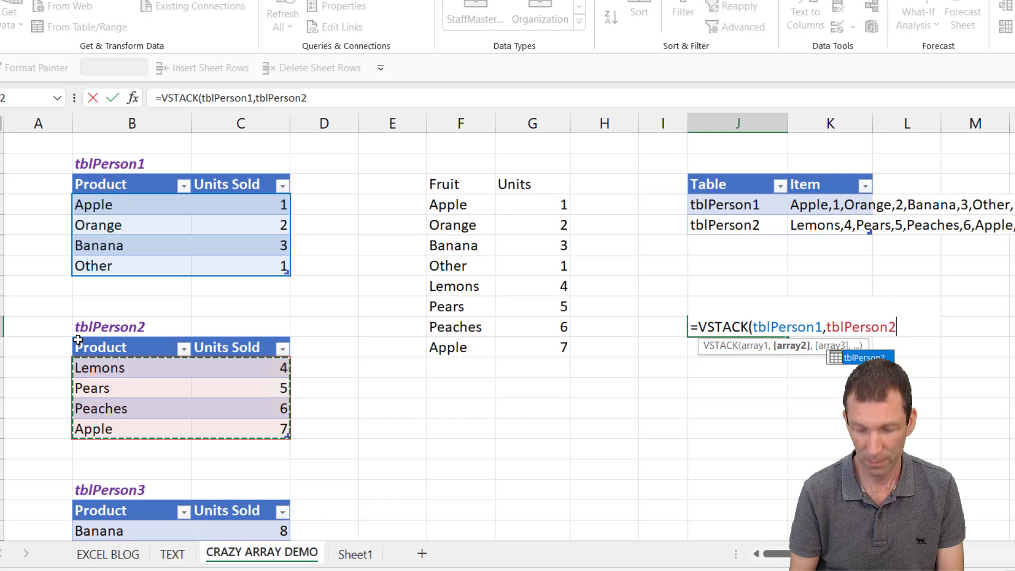
pyautogui.write(',tblPerson3')
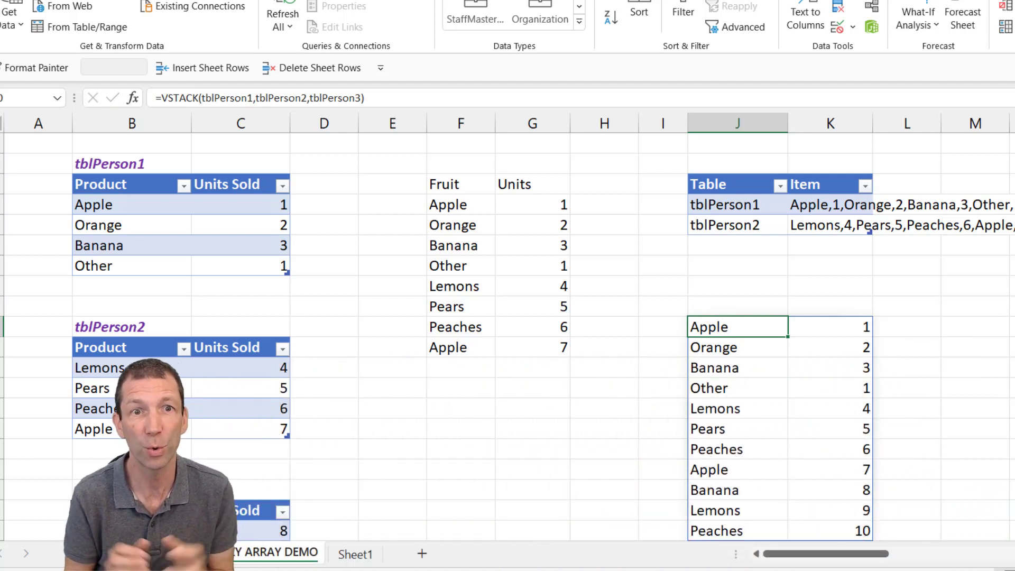
# Step: Check the spilled fruit-units values and select the top of the lower spilled list
pyautogui.doubleClick(737, 326)
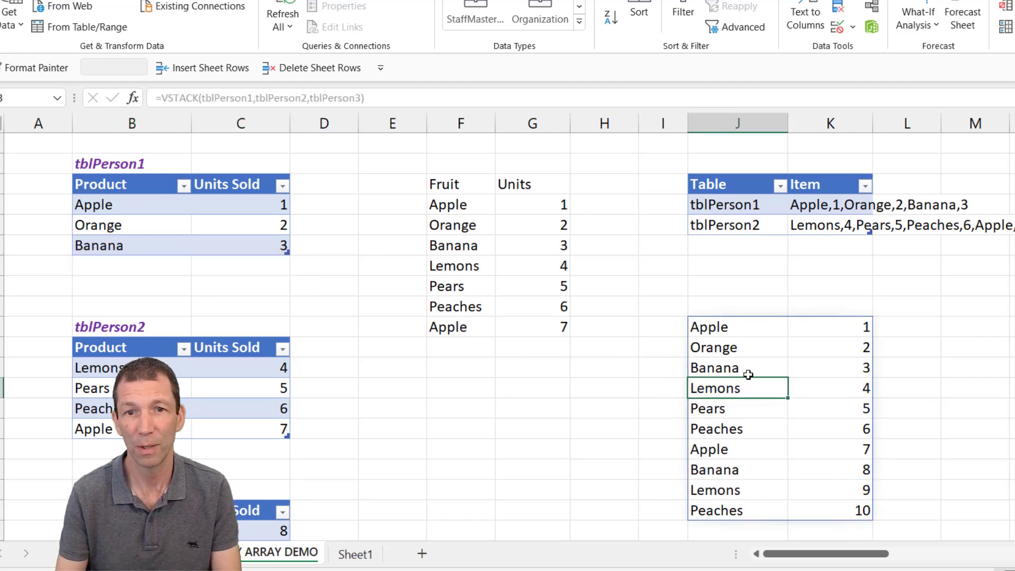
pyautogui.moveTo(841, 385)
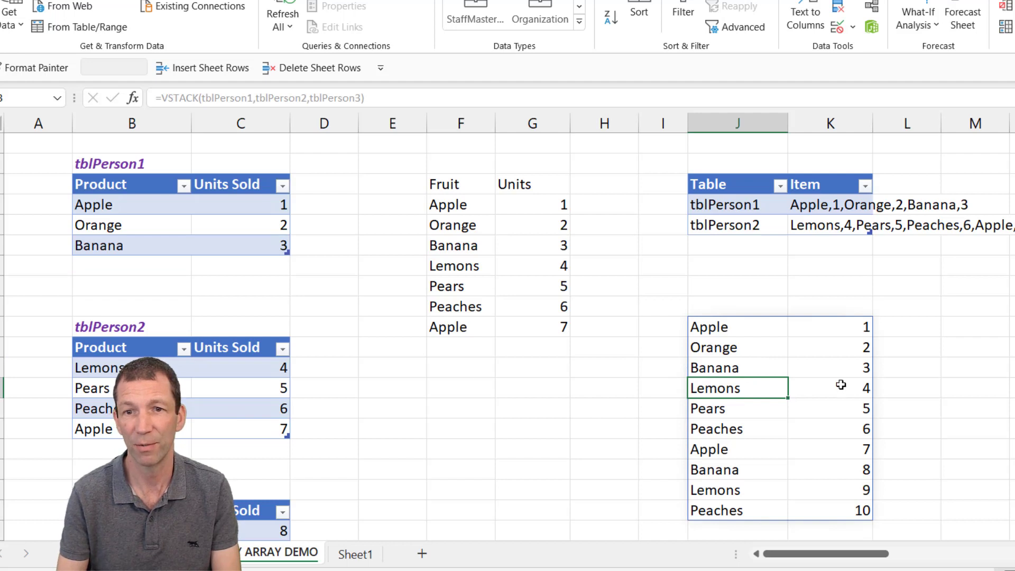
pyautogui.click(830, 388)
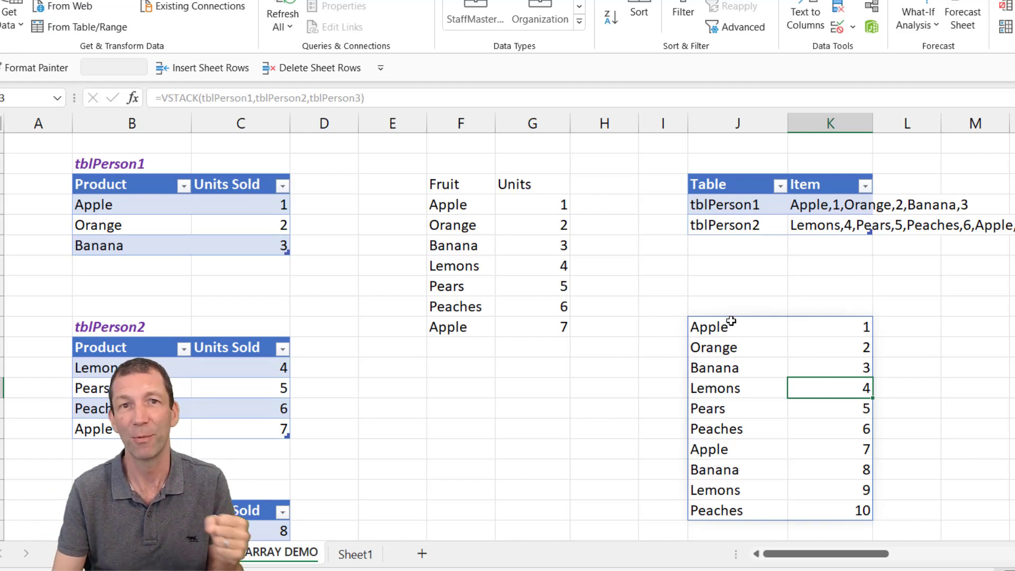
pyautogui.click(737, 327)
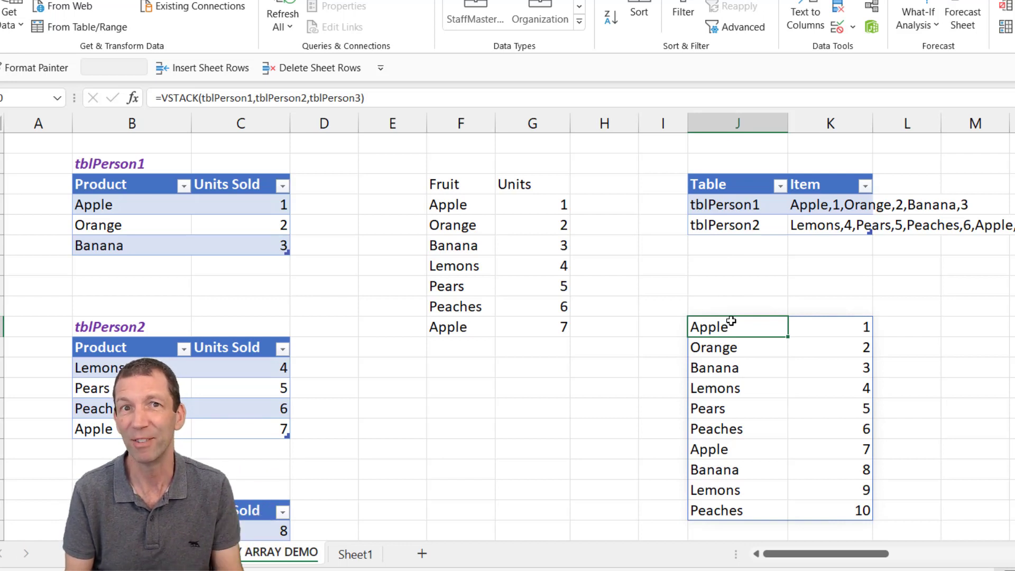
# Step: Delete the lower spilled VSTACK list and start adding tblPerson3 as a new Table row
pyautogui.press('Delete')
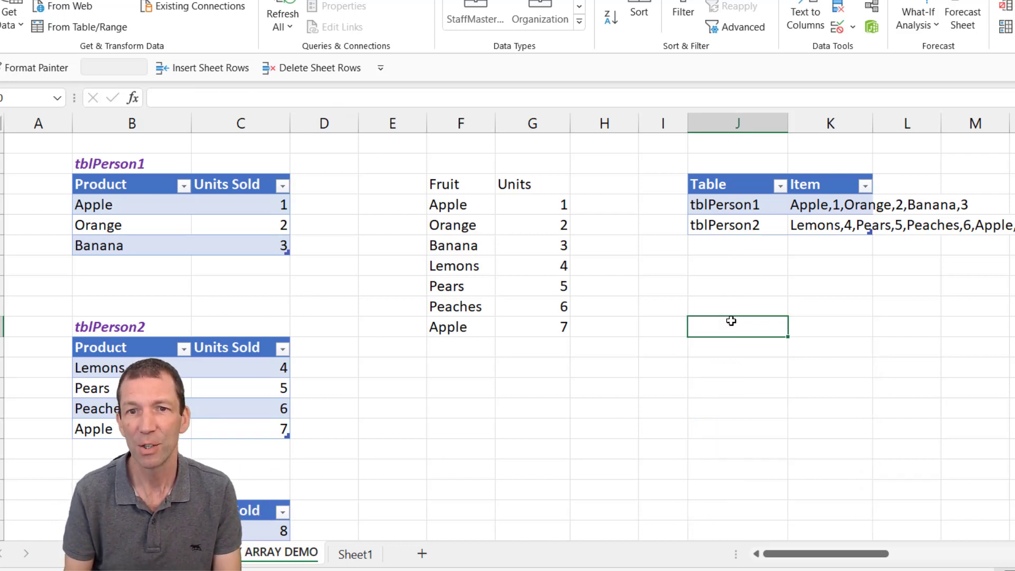
pyautogui.moveTo(666, 209)
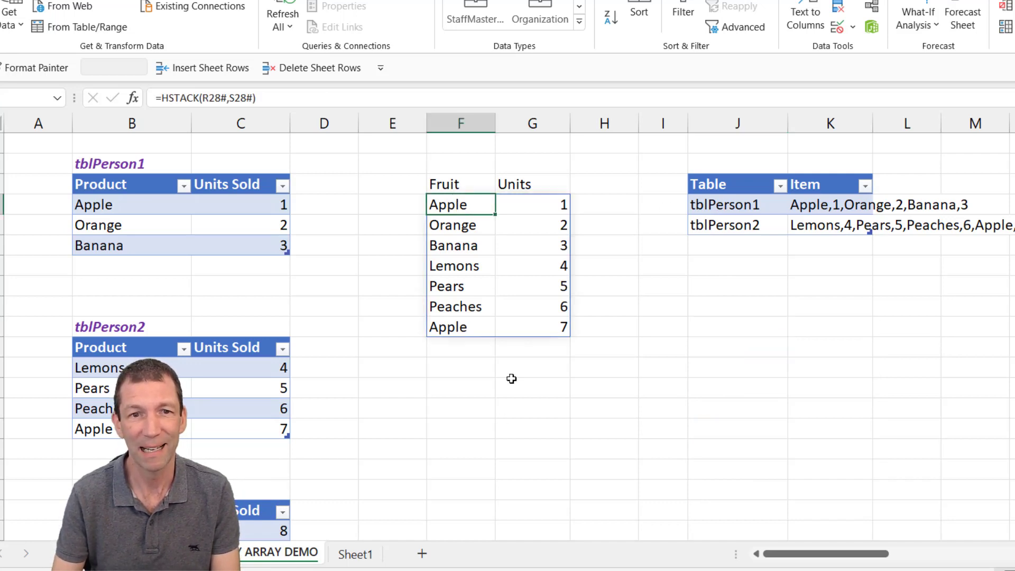
pyautogui.click(737, 244)
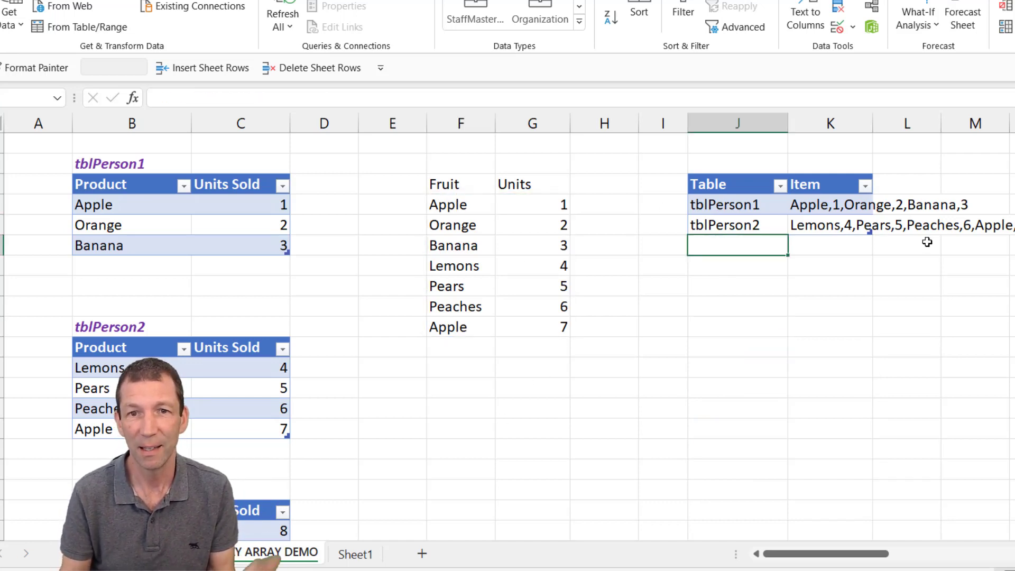
pyautogui.write('tblPerson3')
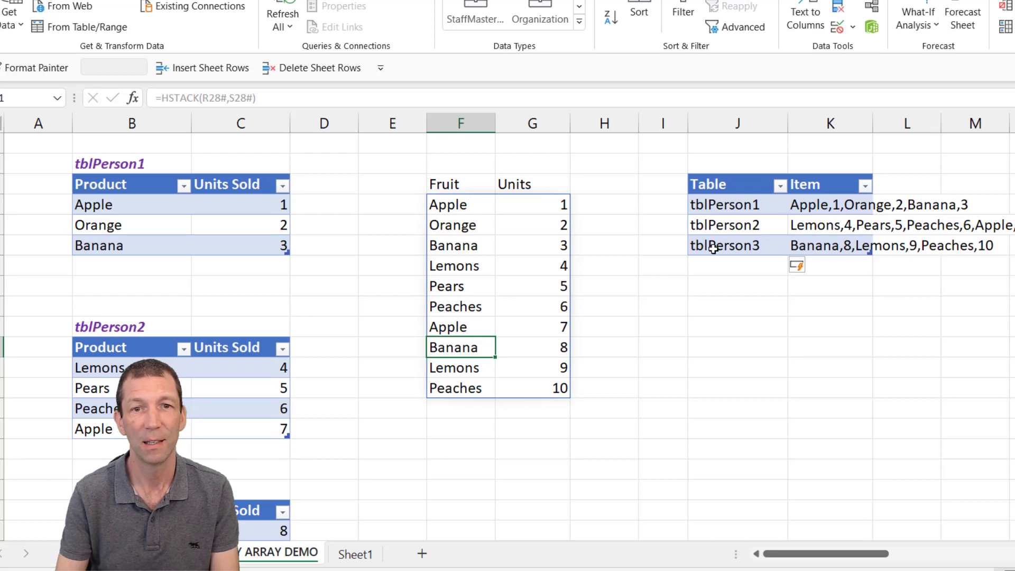
# Step: Add tblPerson4 as the next Table row and inspect its #REF! Item result
pyautogui.click(736, 264)
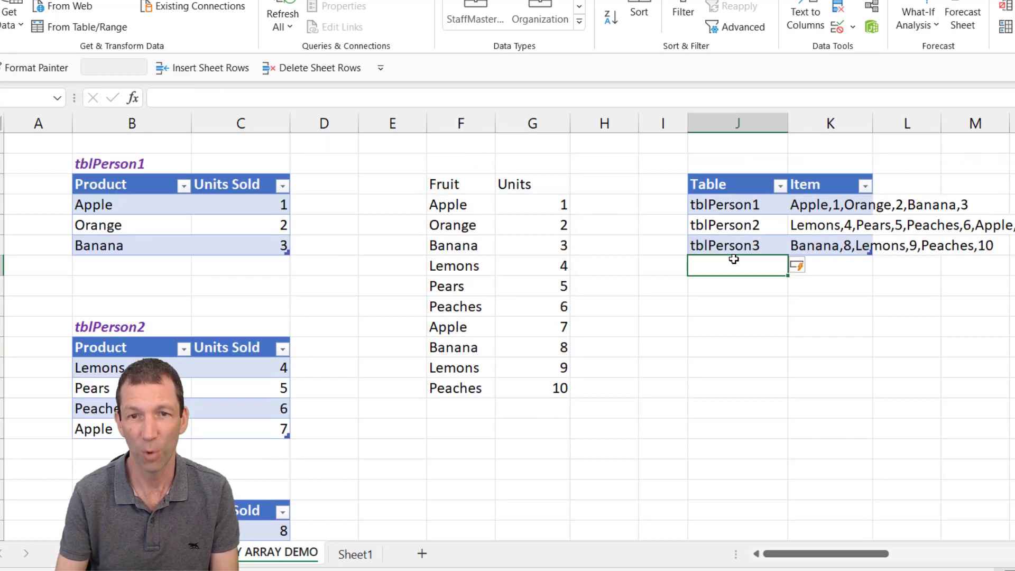
pyautogui.write('tblPer')
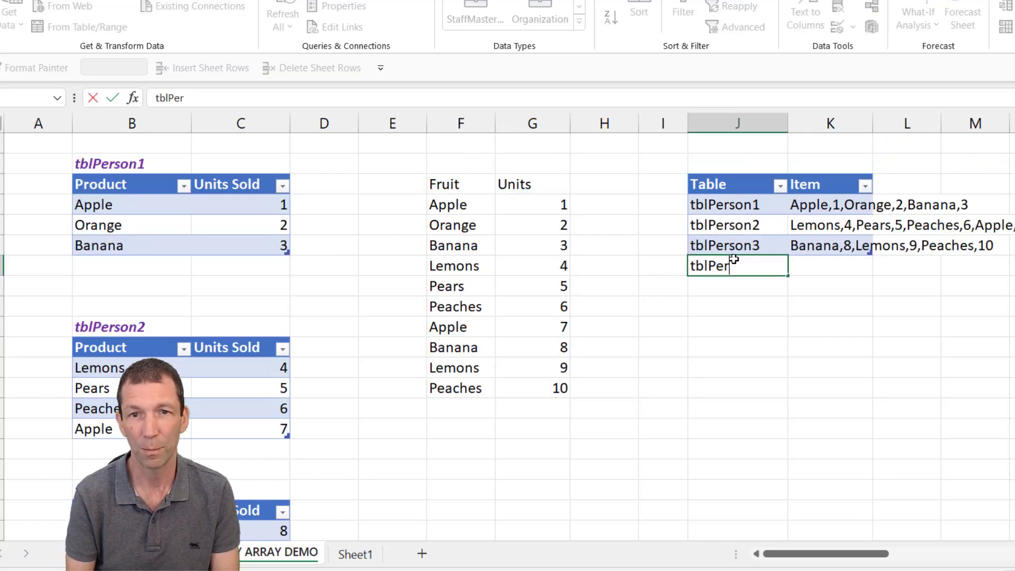
pyautogui.press('enter')
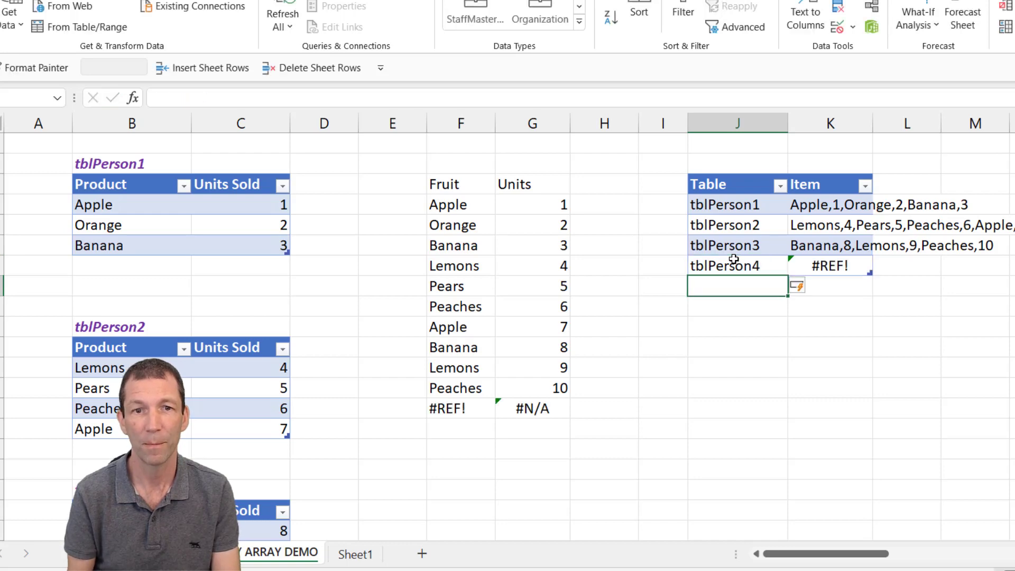
pyautogui.click(830, 265)
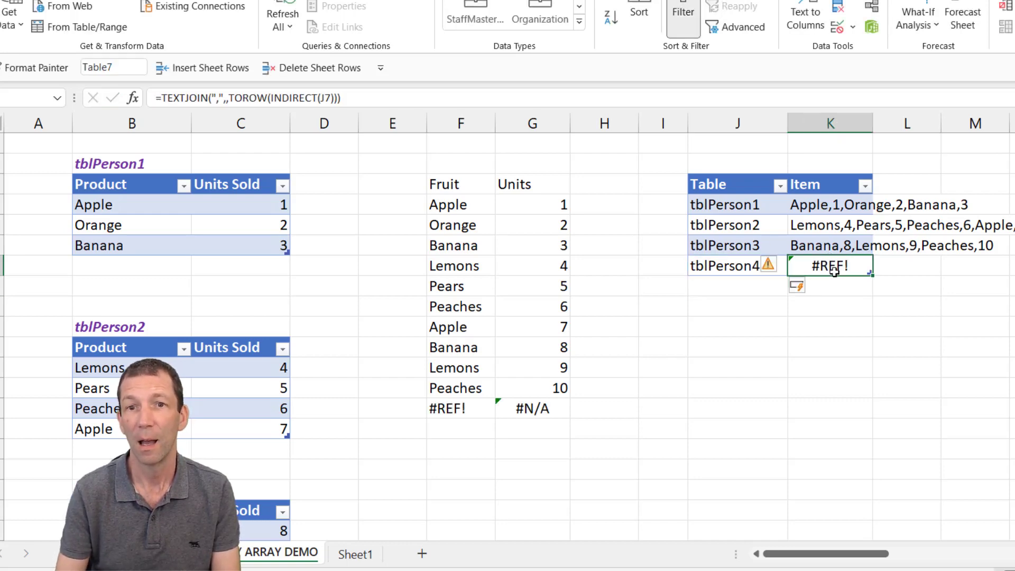
pyautogui.scroll(-3)
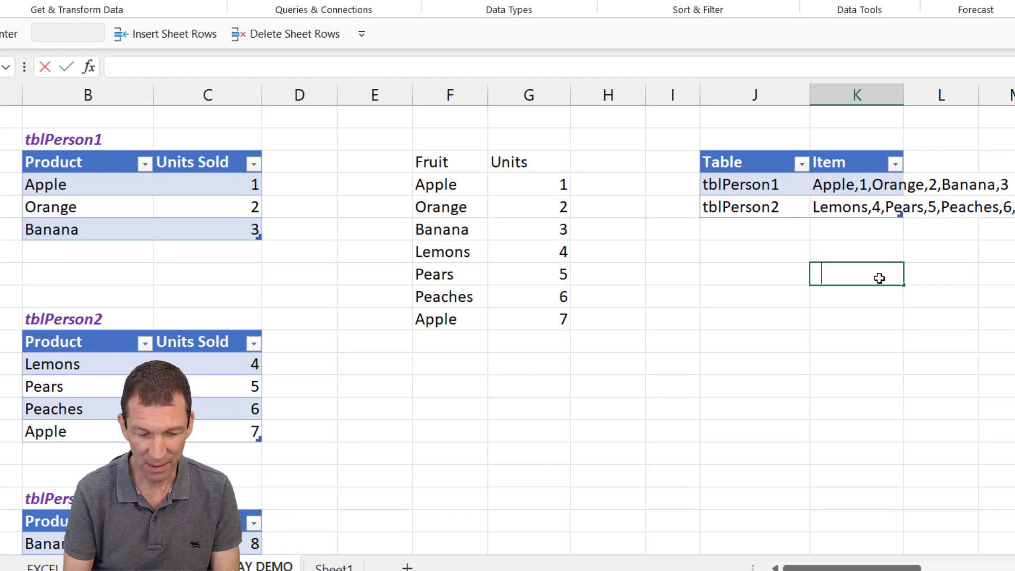
# Step: Enter =TOROW(tblPerson1) below the Table to spill its products and units across one row
pyautogui.write('=to')
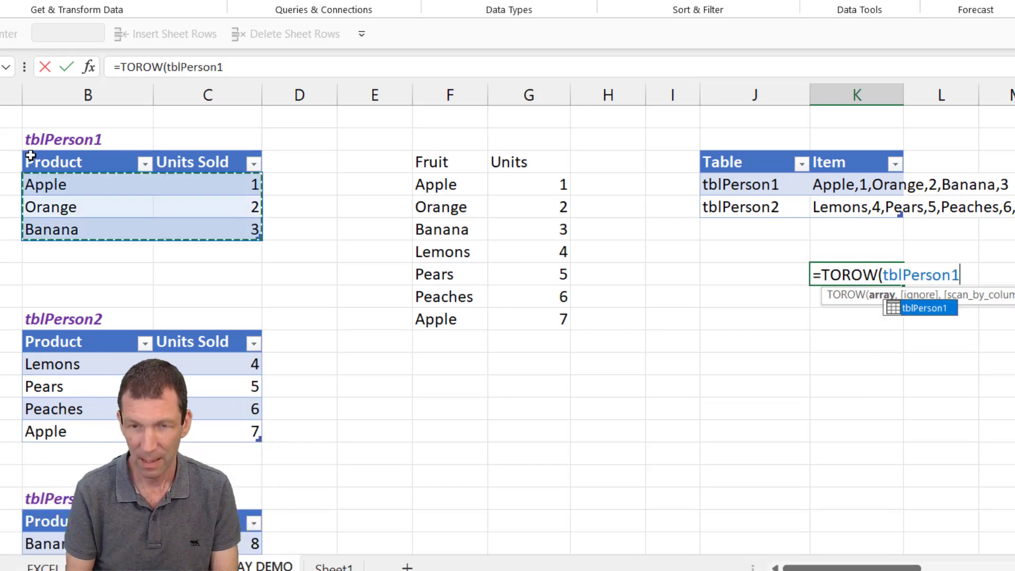
pyautogui.press('Enter')
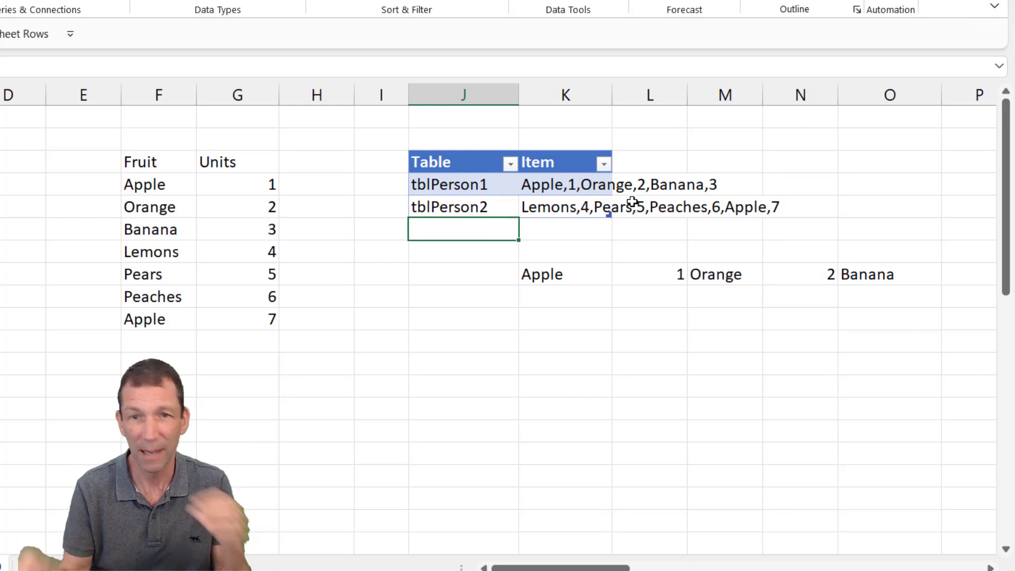
# Step: Wrap the formula as =TEXTJOIN(",",,TOROW(tblPerson1)) to return Apple,1,Orange,2,Banana,3
pyautogui.click(564, 273)
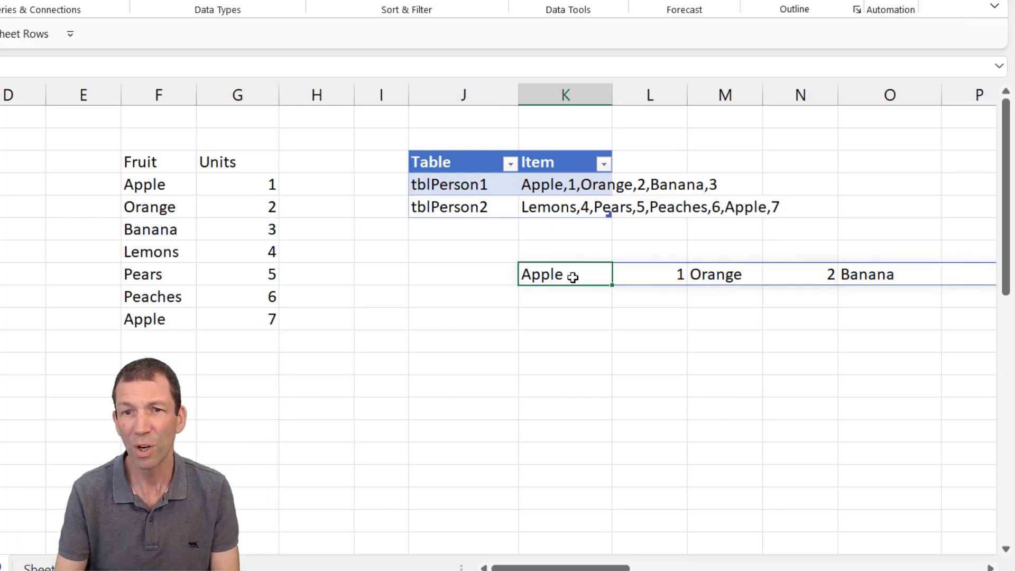
pyautogui.write('=TOROW(tblPerson1)')
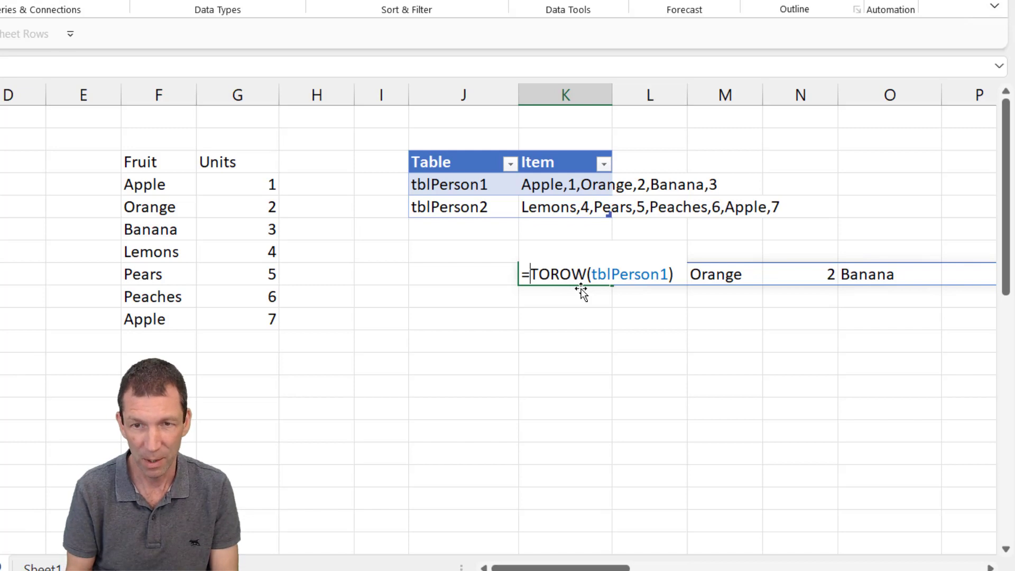
pyautogui.write('TEXTJOIN(')
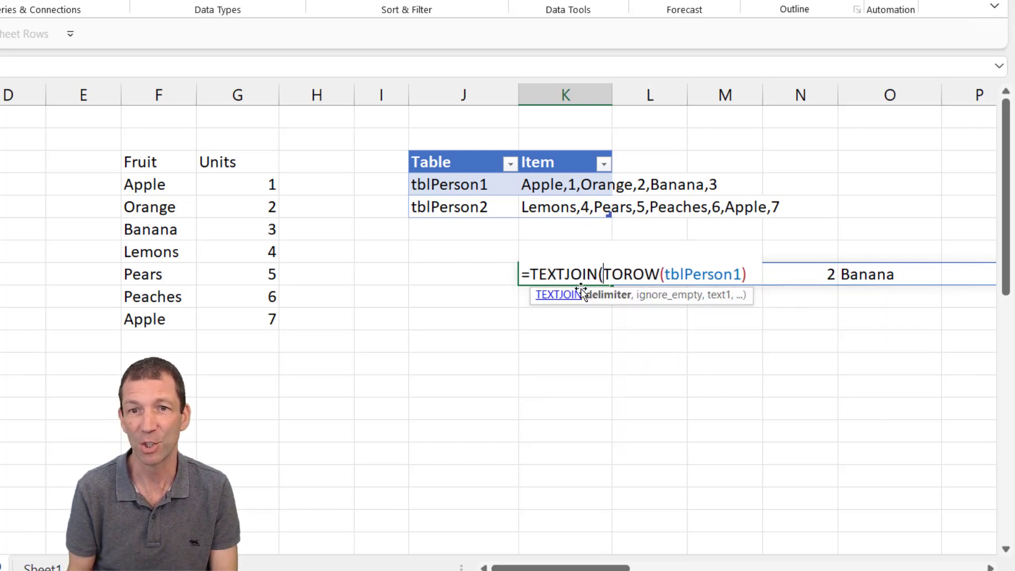
pyautogui.write('"')
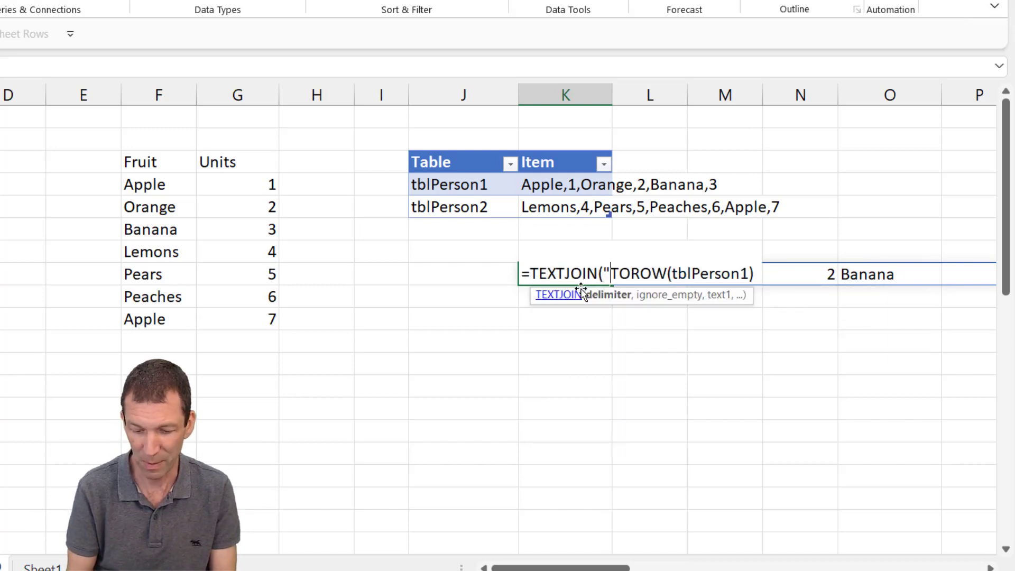
pyautogui.write('",,')
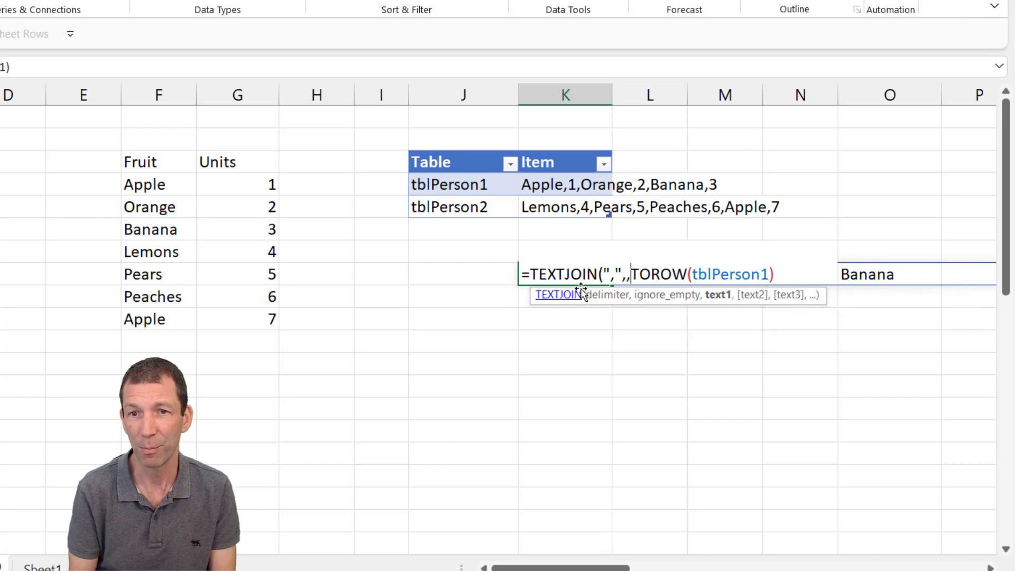
pyautogui.write(')')
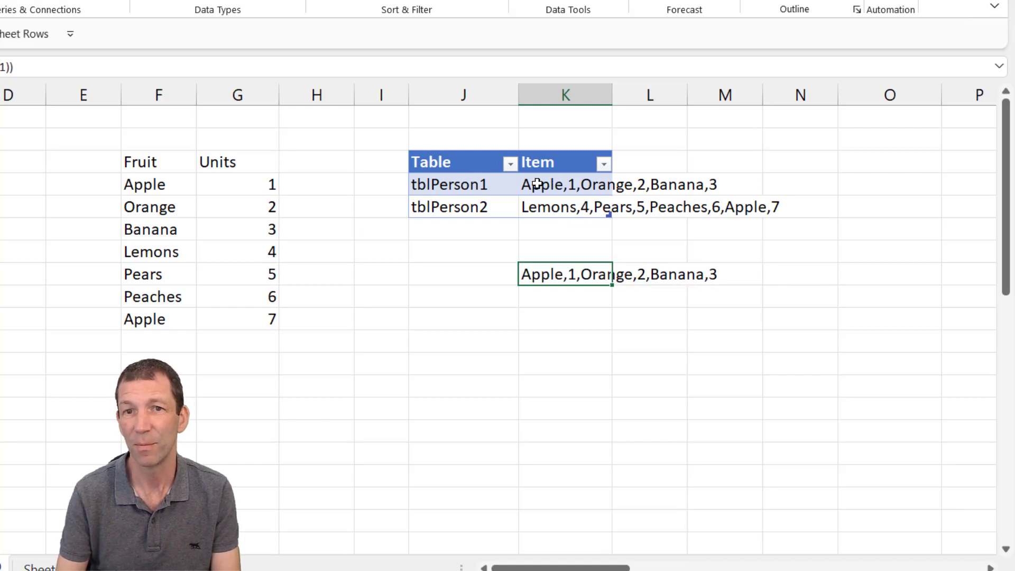
pyautogui.write('=TEXTJOIN(",",,TOROW(tblPerson1))')
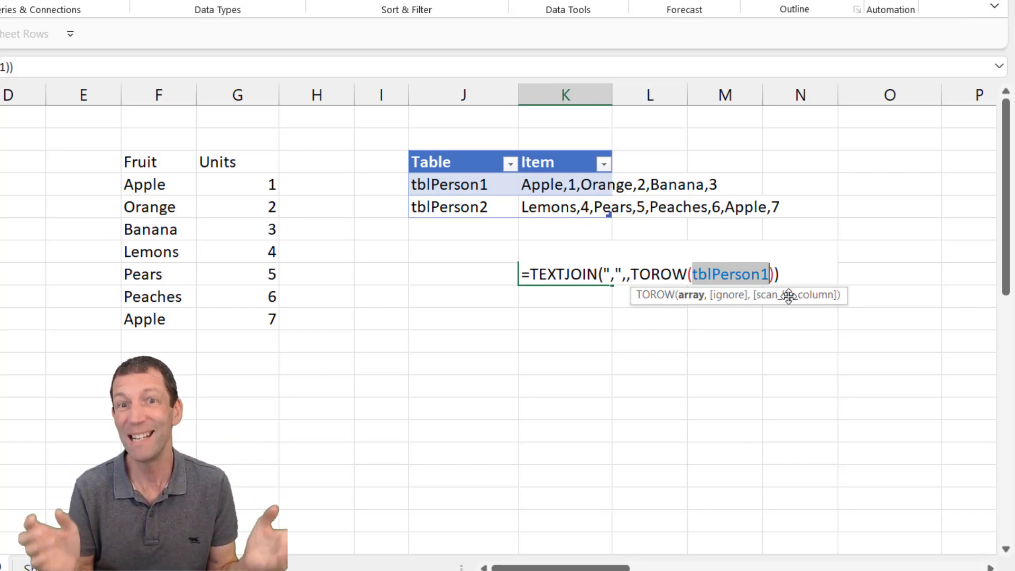
pyautogui.write('INDIRECT(')
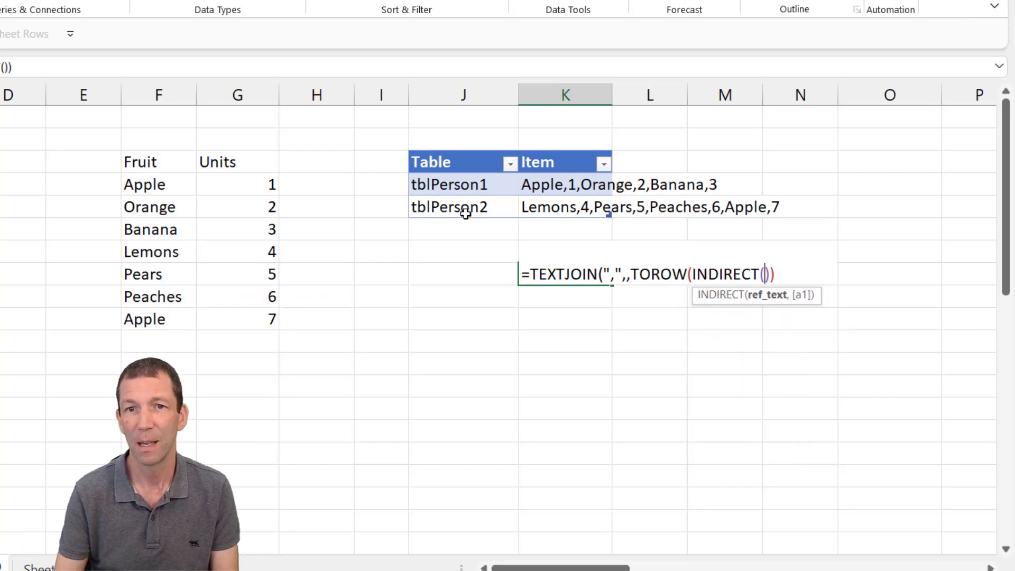
pyautogui.click(449, 184)
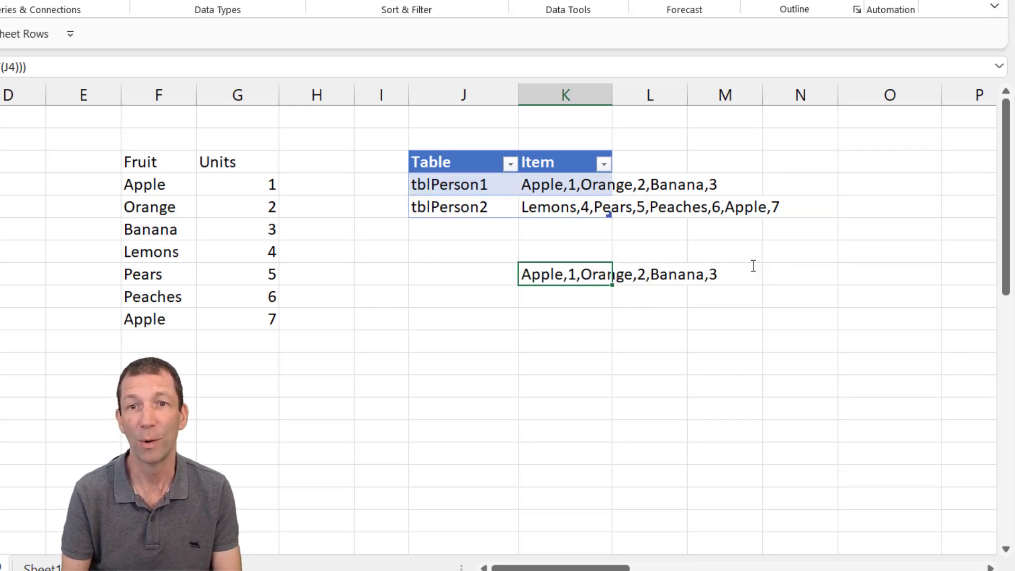
pyautogui.click(564, 183)
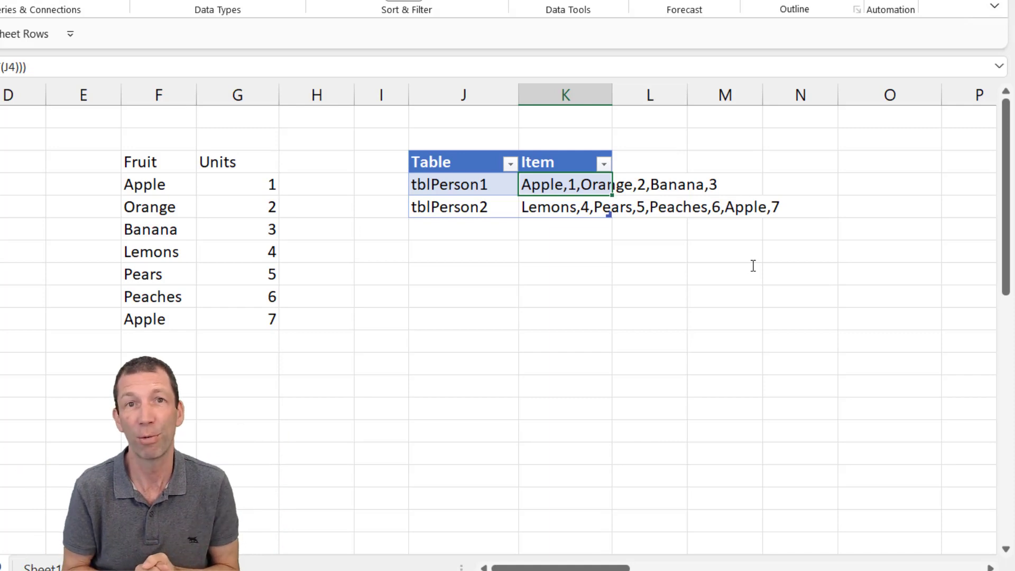
pyautogui.moveTo(729, 250)
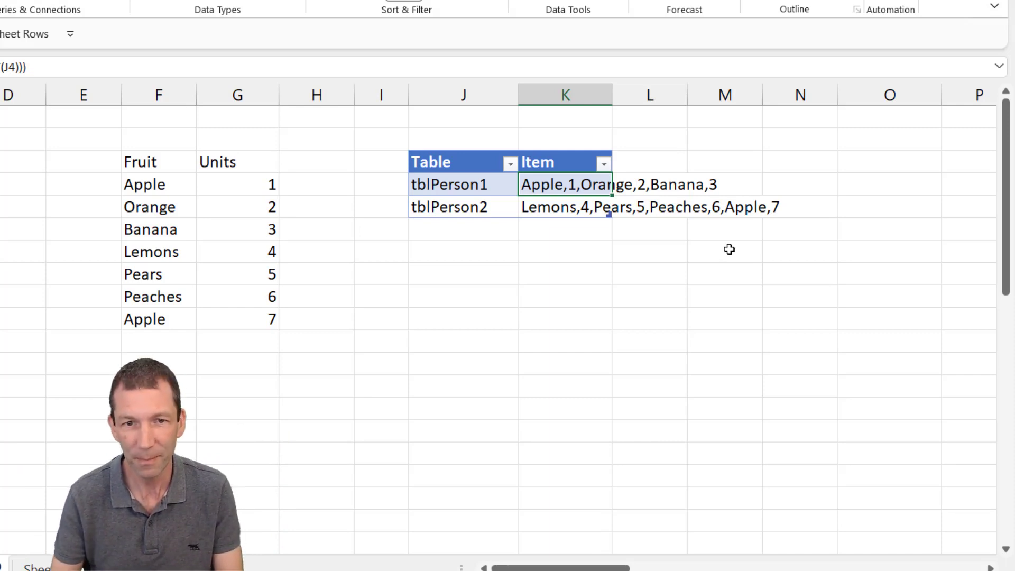
pyautogui.moveTo(558, 236)
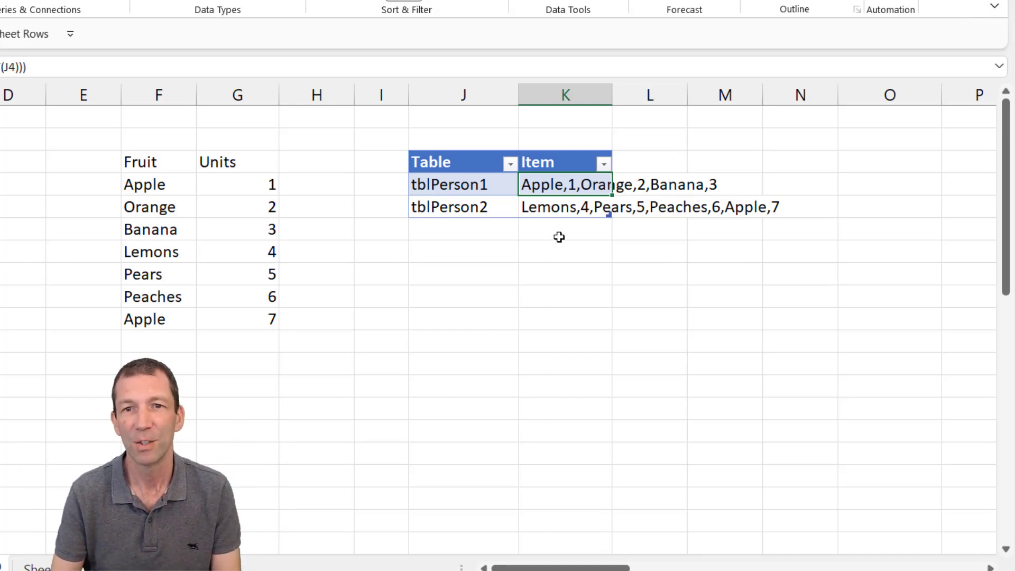
pyautogui.moveTo(470, 261)
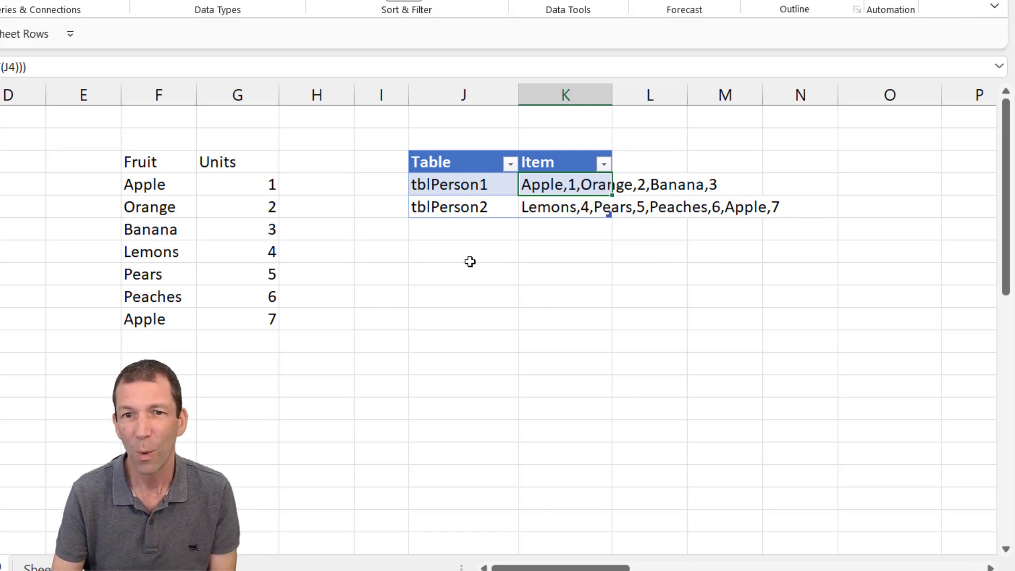
pyautogui.click(463, 272)
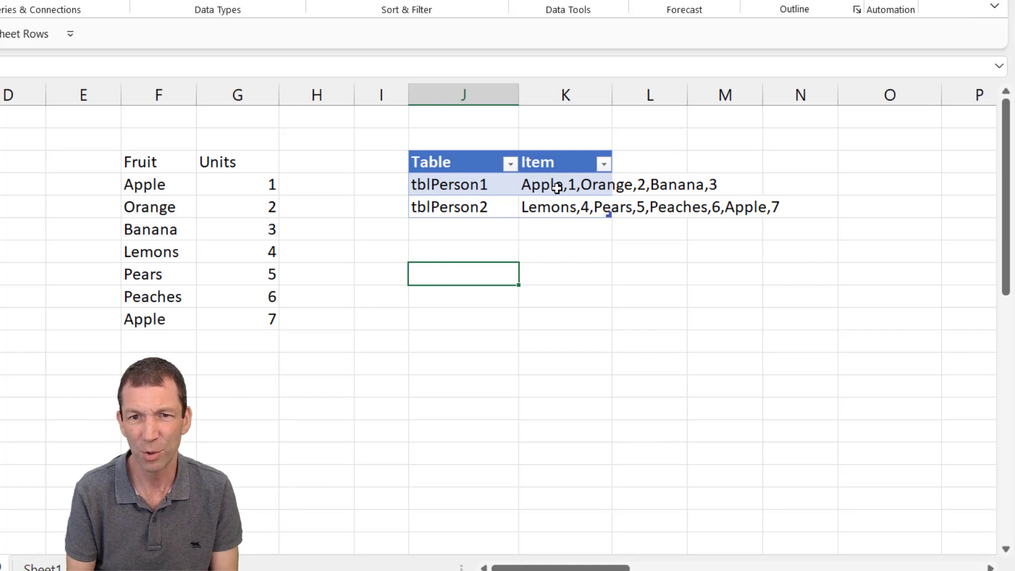
# Step: Enter =TEXTSPLIT(Table7[Item],",") in J8, then begin an ARRAYTOTEXT formula over Item
pyautogui.write('=')
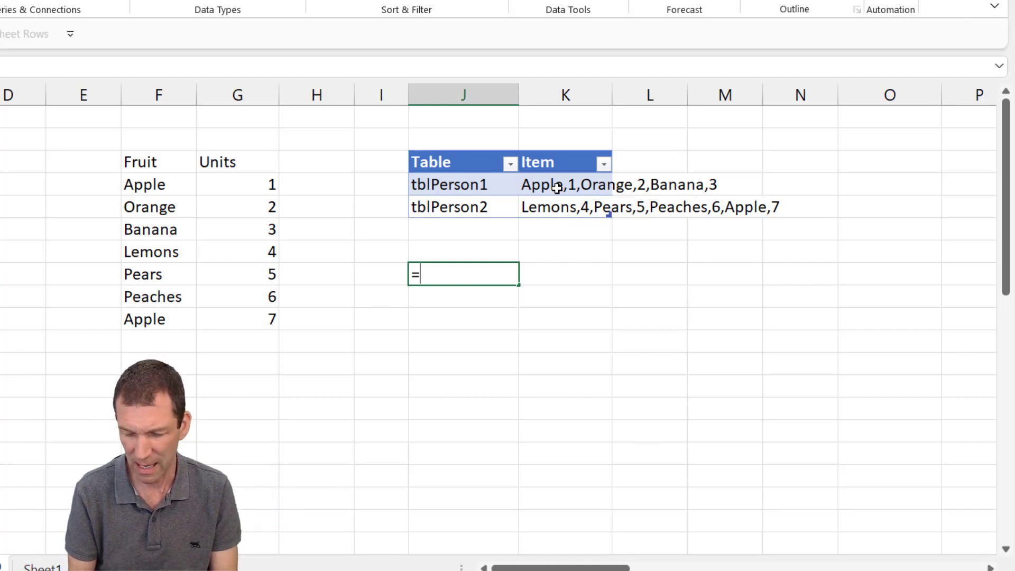
pyautogui.write('spli')
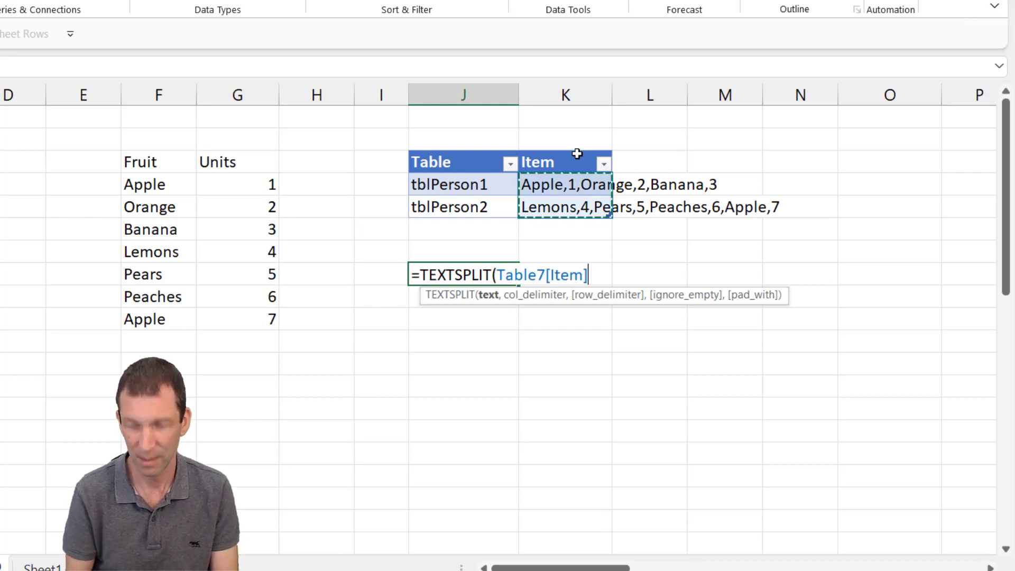
pyautogui.write(',"')
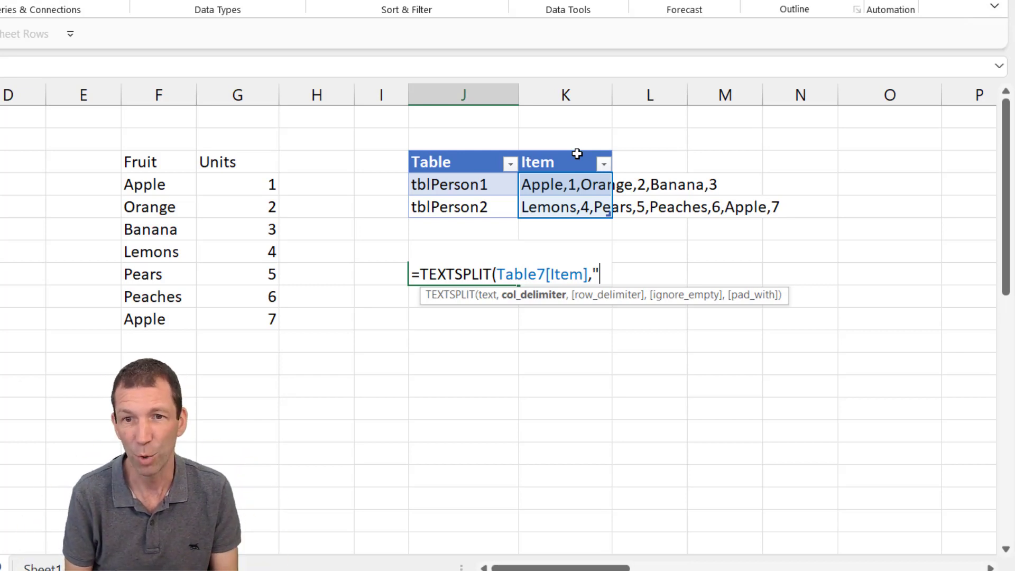
pyautogui.write(',")')
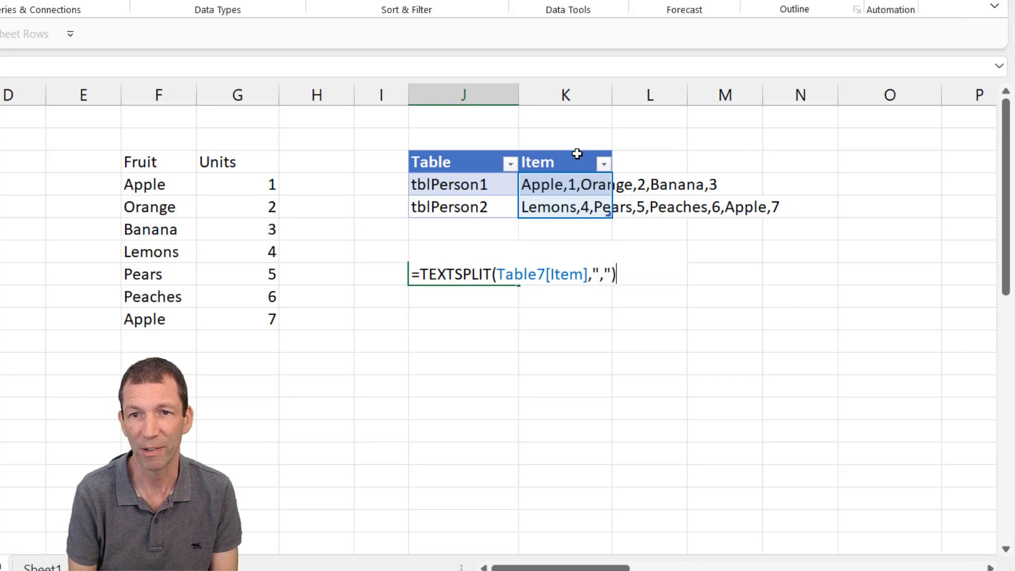
pyautogui.press('Enter')
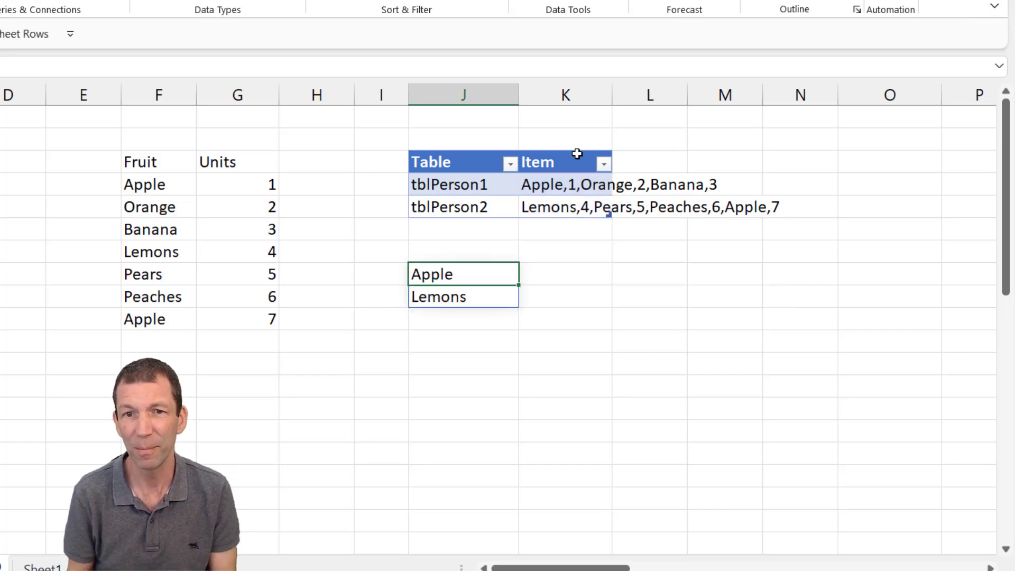
pyautogui.write('=ar')
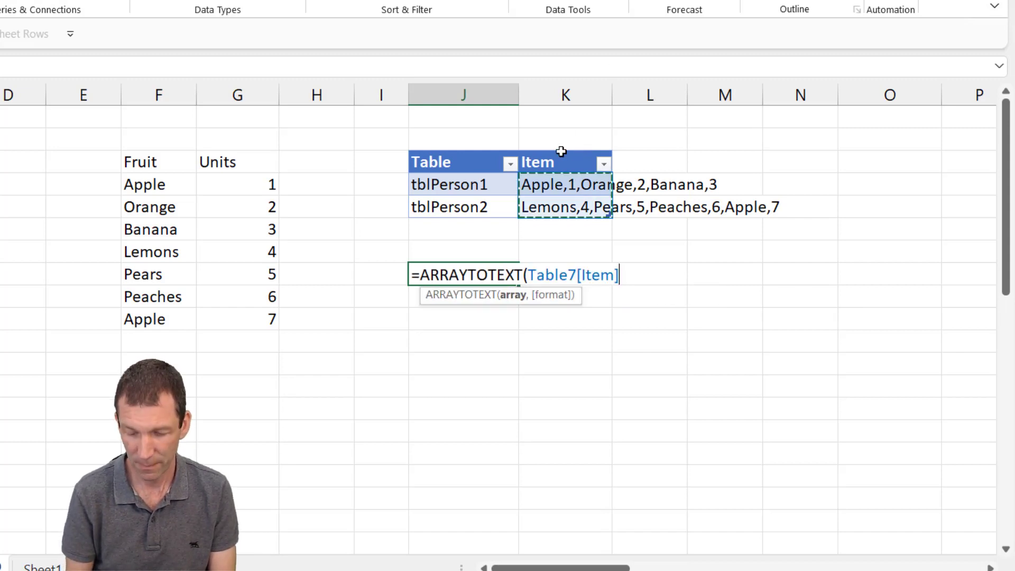
# Step: Commit =ARRAYTOTEXT(Table7[Item]) in J8 so both Item rows join into one comma-separated string
pyautogui.press('Enter')
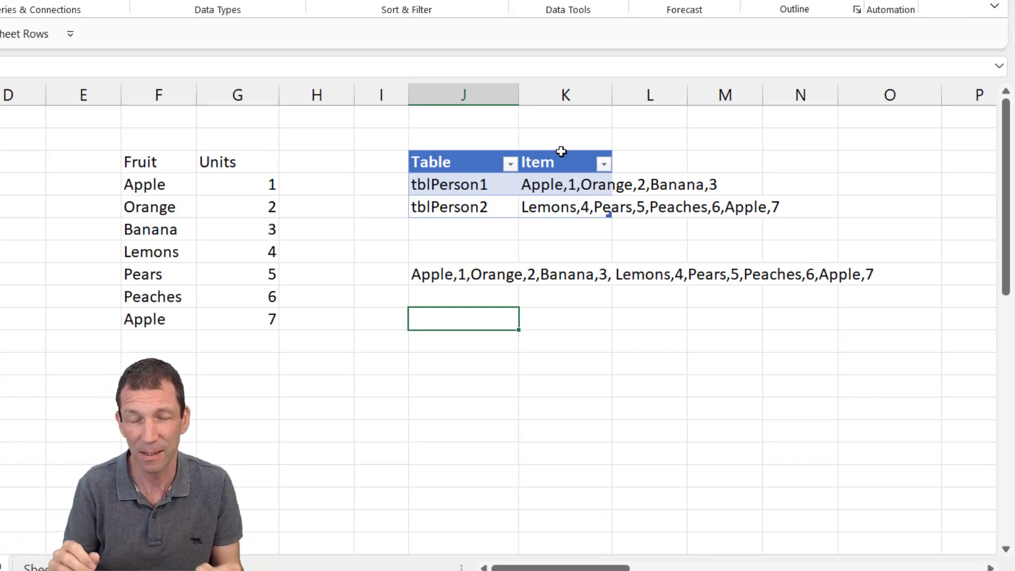
pyautogui.click(463, 274)
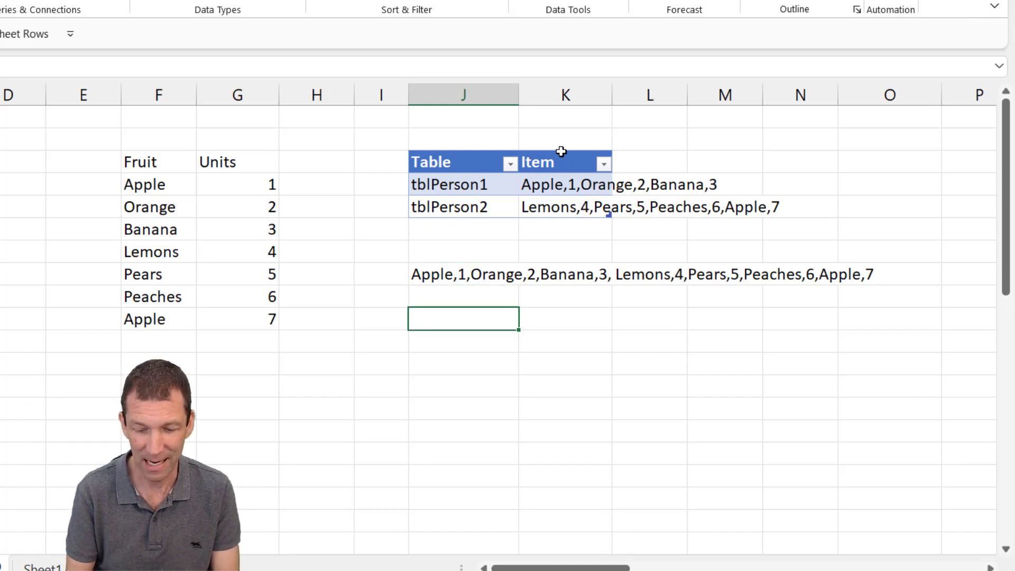
# Step: In J10, split the joined J8 text on commas with TEXTSPLIT so fruits and units spill across row 10
pyautogui.write('=spl')
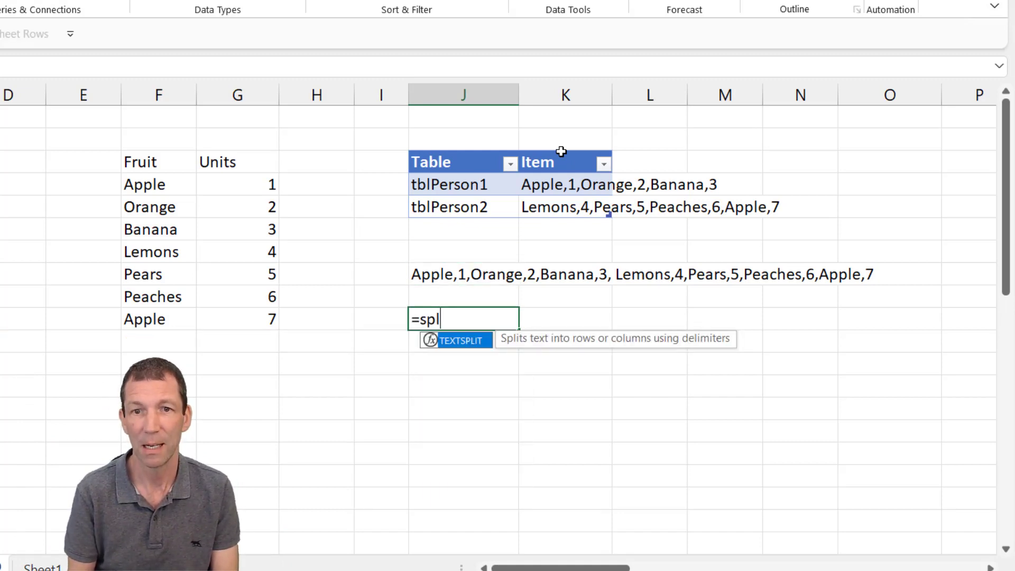
pyautogui.press('Tab')
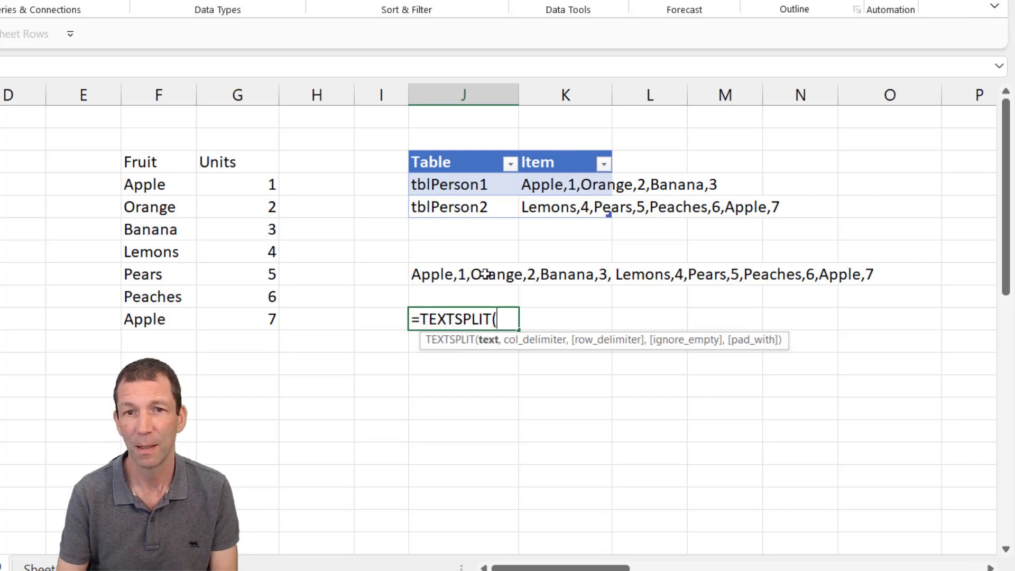
pyautogui.click(464, 275)
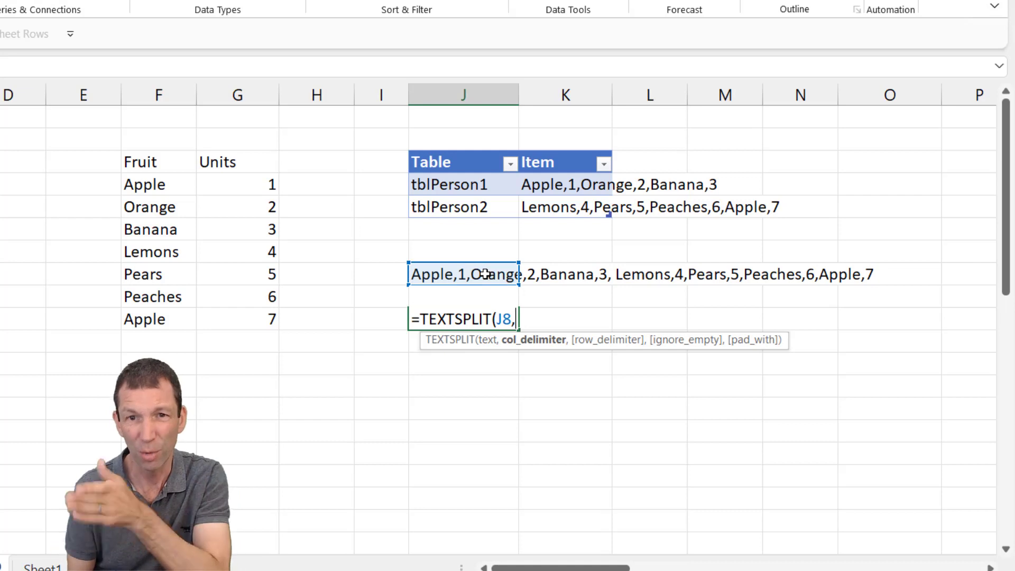
pyautogui.write('",')
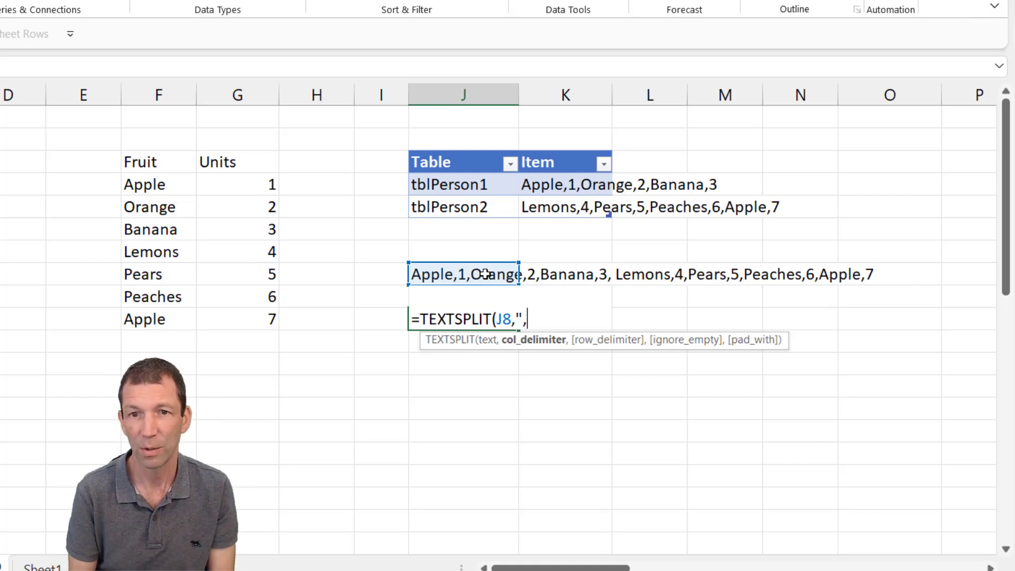
pyautogui.write('"')
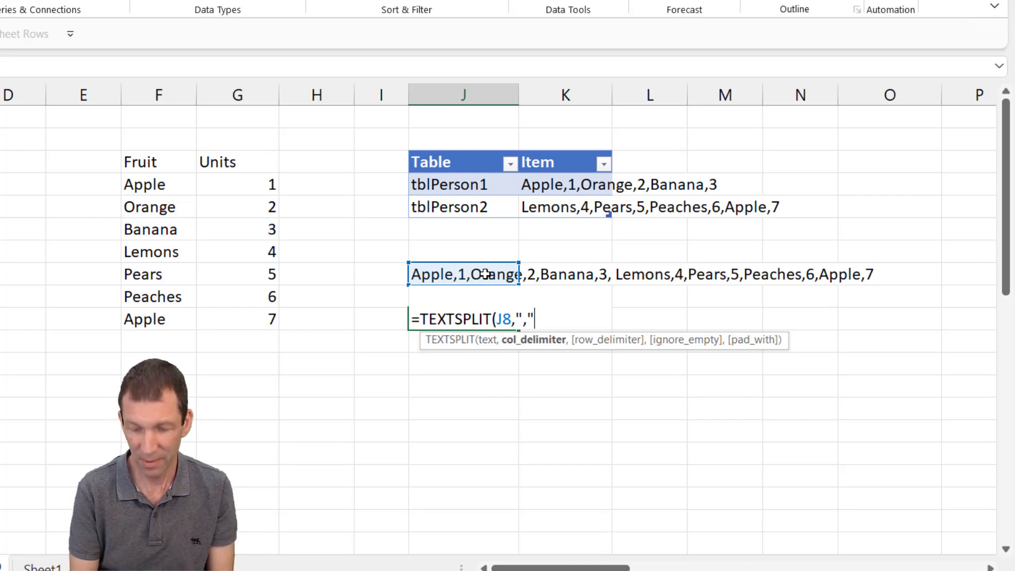
pyautogui.press('enter')
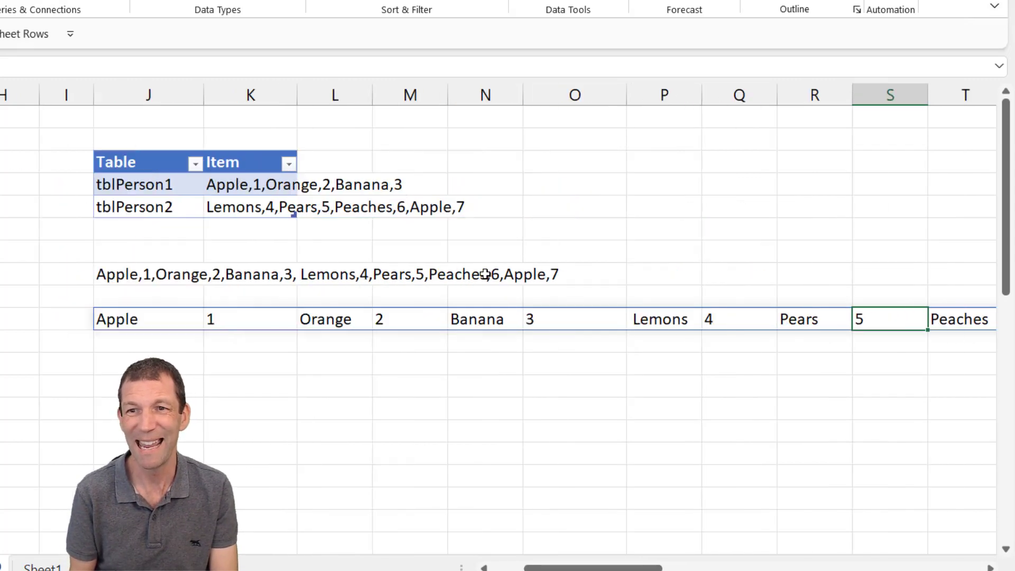
pyautogui.hscroll(3)
pyautogui.write('=')
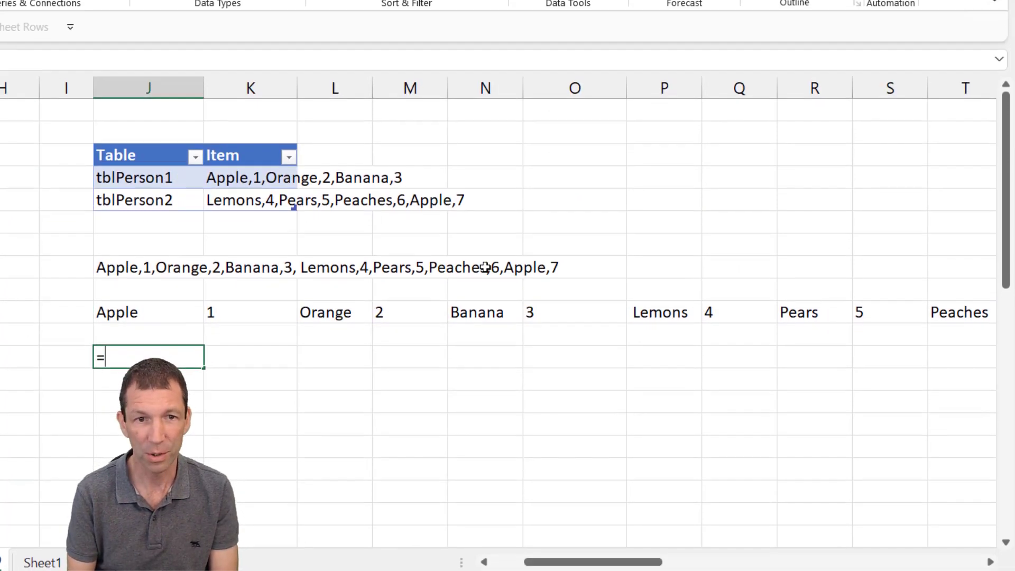
# Step: In J12, wrap the spilled row J10# with WRAPCOLS using a wrap count of 2
pyautogui.write('we')
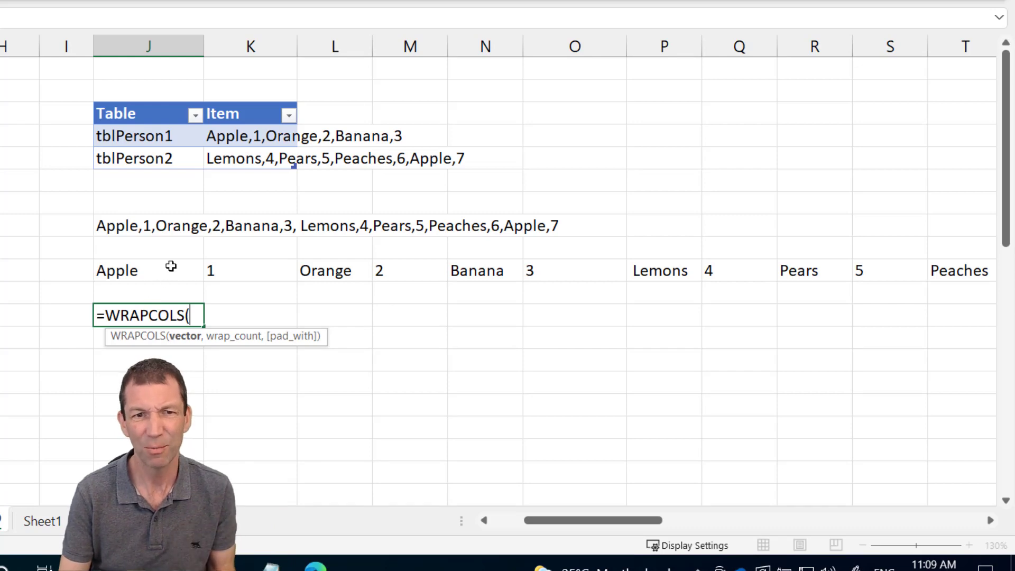
pyautogui.click(116, 269)
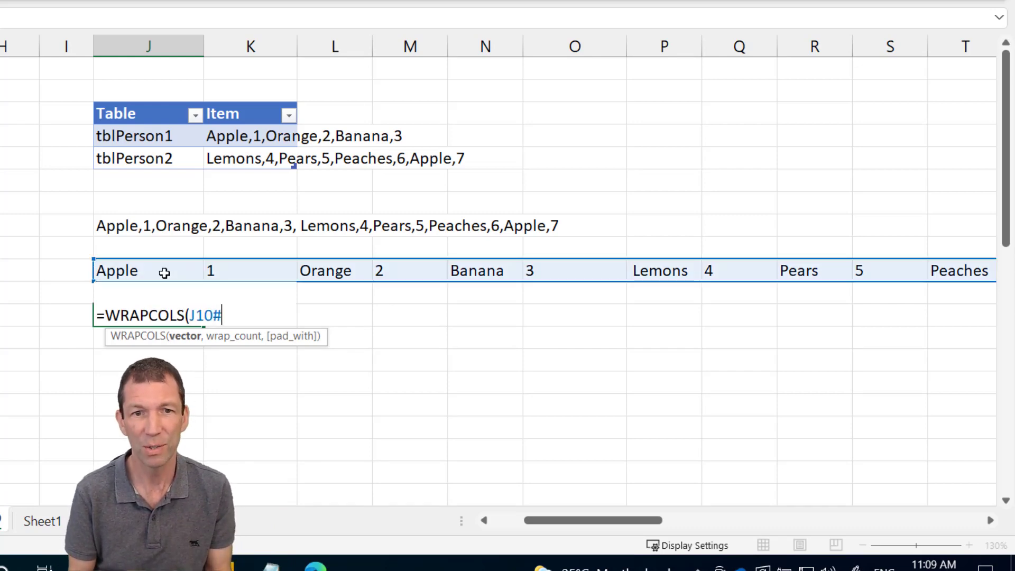
pyautogui.write(',')
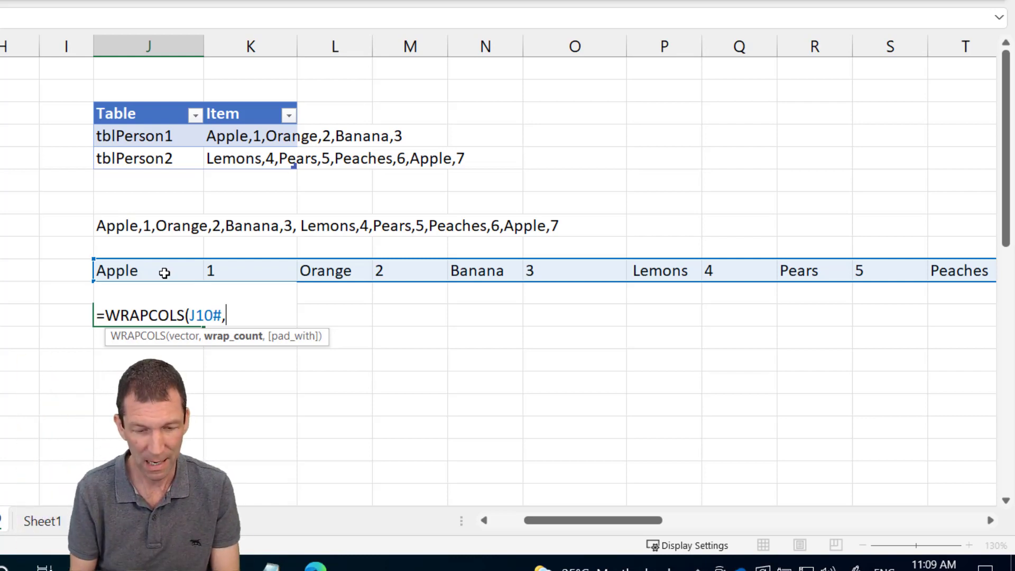
pyautogui.write('2')
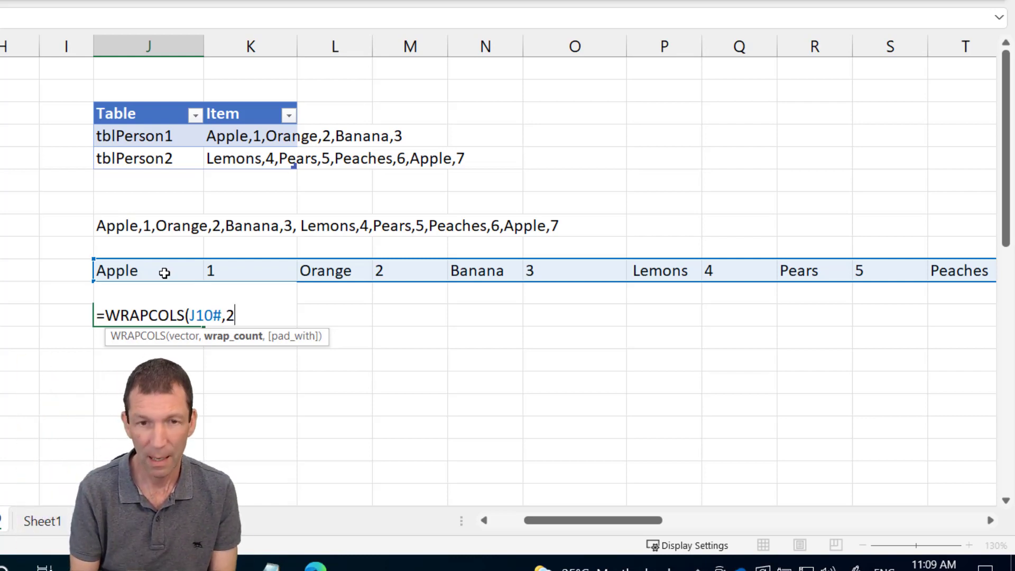
pyautogui.press('Enter')
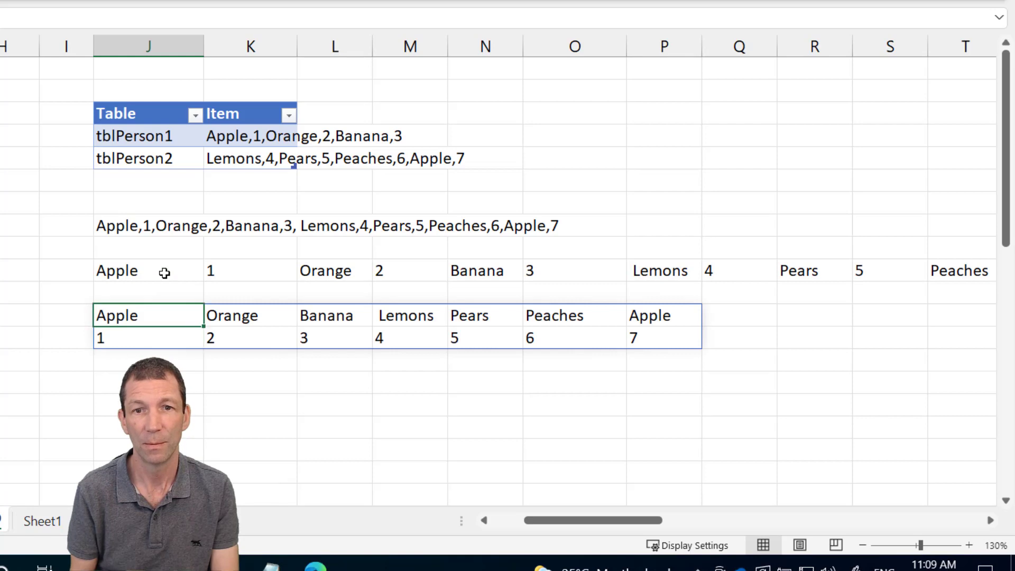
# Step: Change the formula to WRAPROWS(J10#,2) so J12:K18 lists seven fruit/unit rows
pyautogui.write('=WRAPCOLS(J10#,2)')
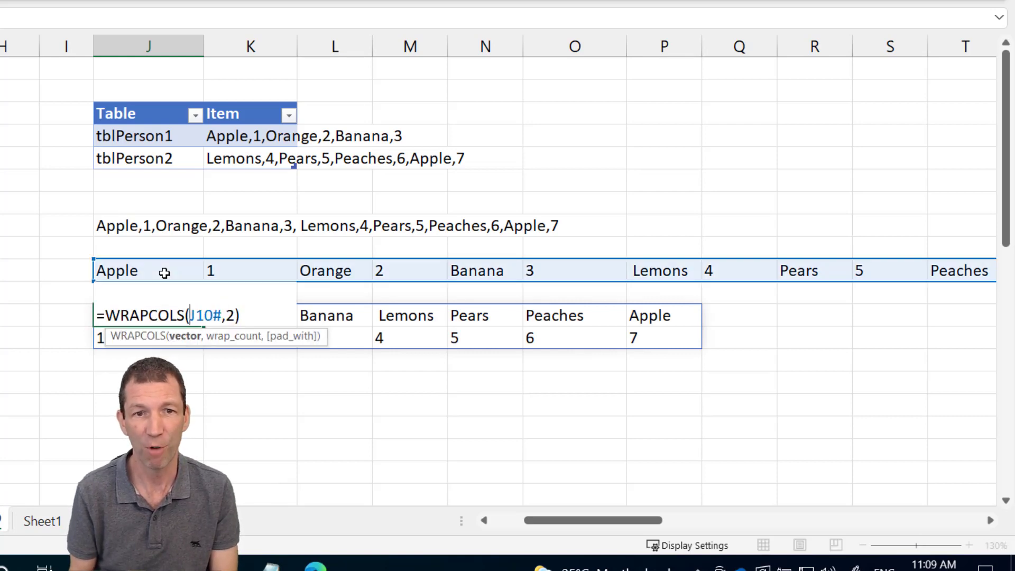
pyautogui.write('WRAPROW')
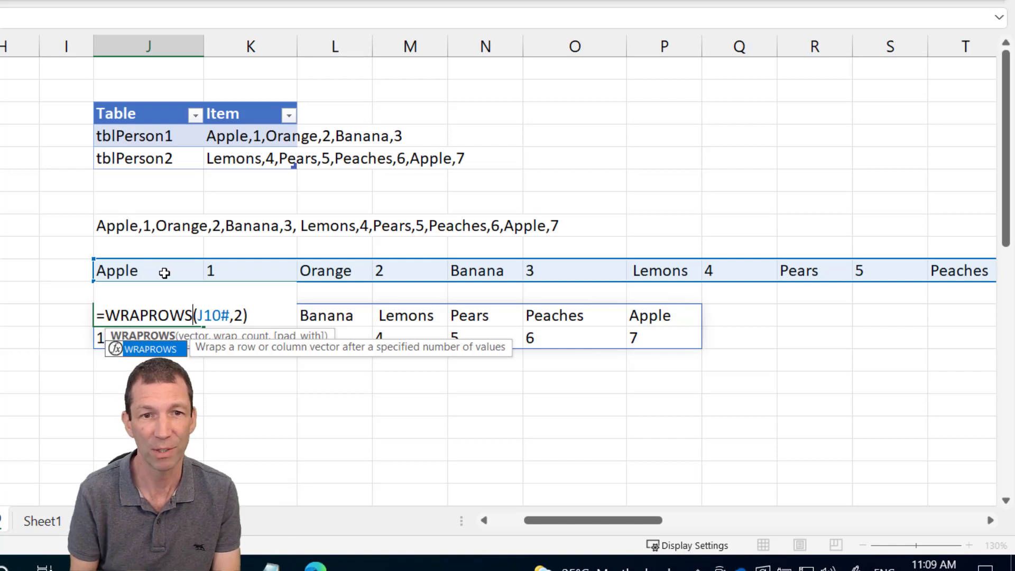
pyautogui.press('Enter')
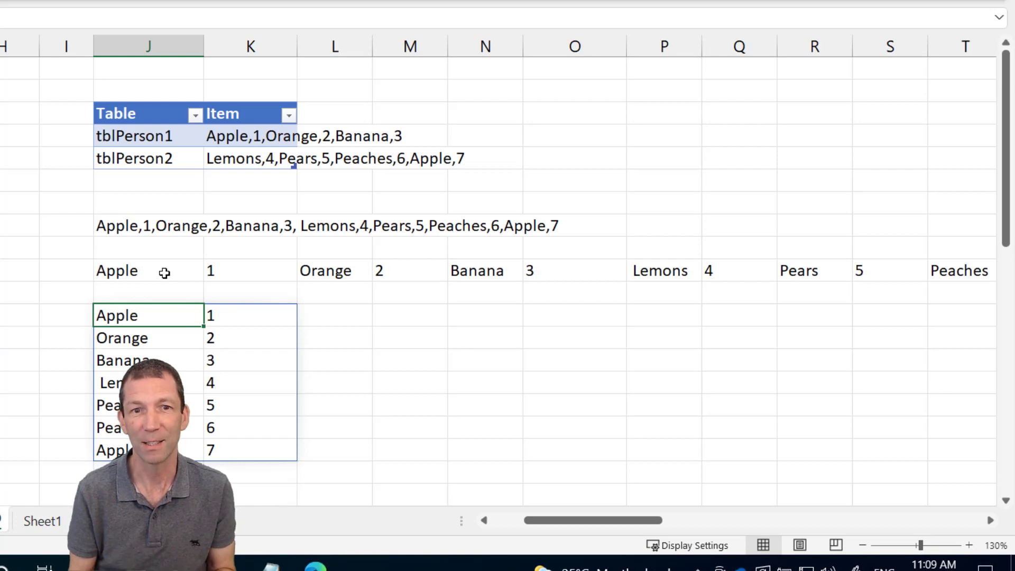
pyautogui.click(249, 315)
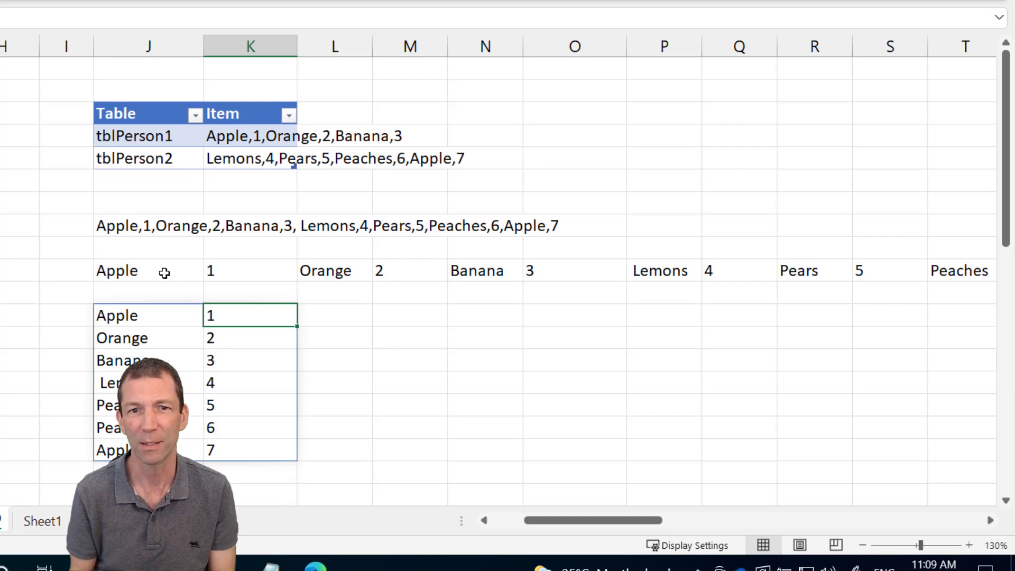
pyautogui.click(410, 315)
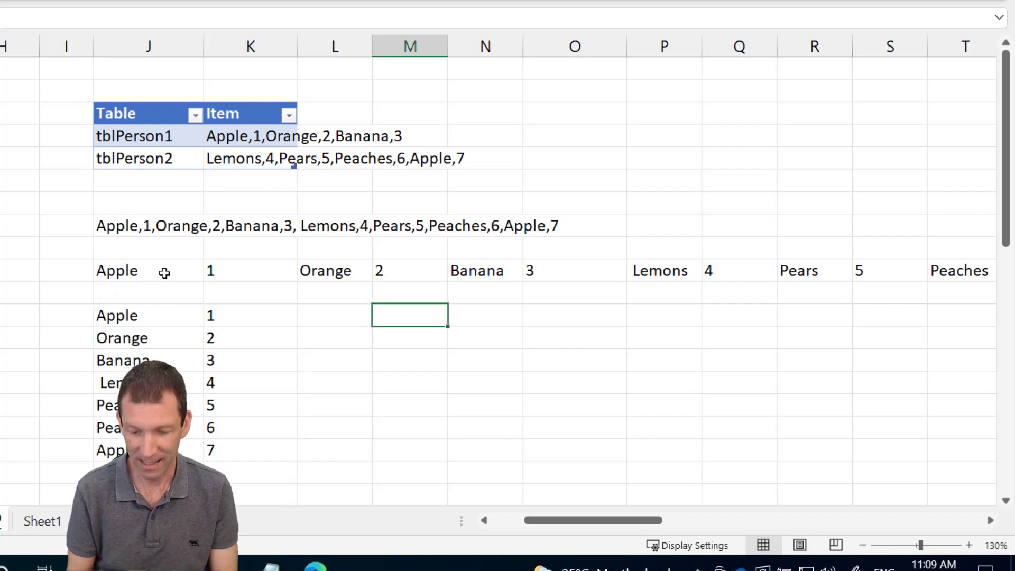
# Step: Extract fruit names in M12 with CHOOSECOLS(J12#,1) and units in N12 with CHOOSECOLS(J12#,2)
pyautogui.write('=cho')
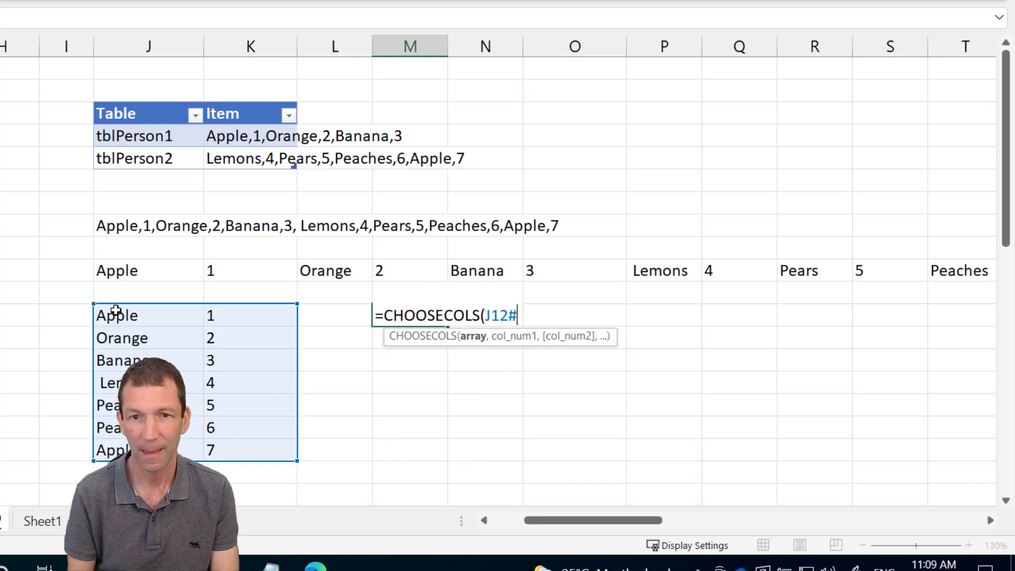
pyautogui.write(',')
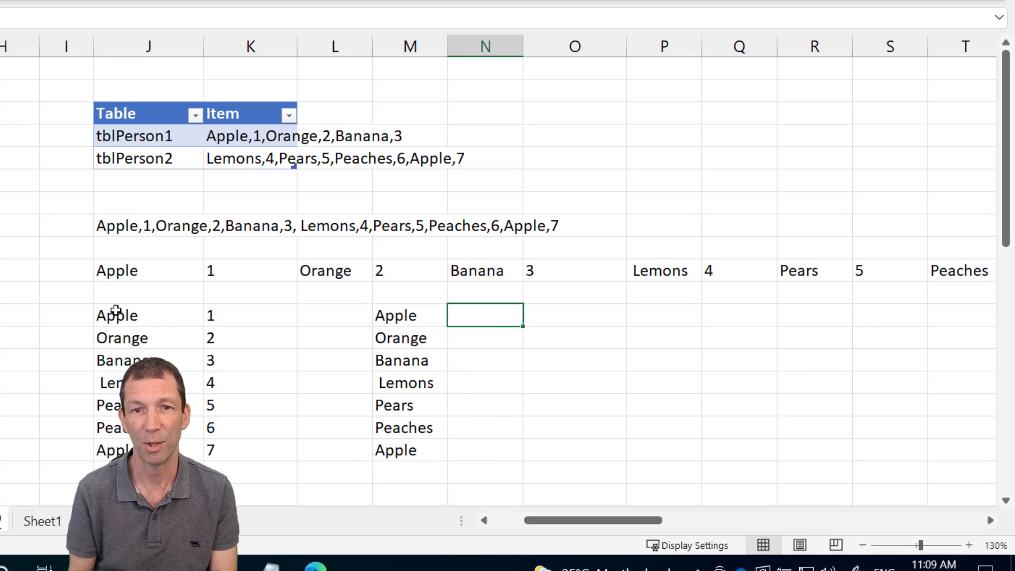
pyautogui.write('=choo')
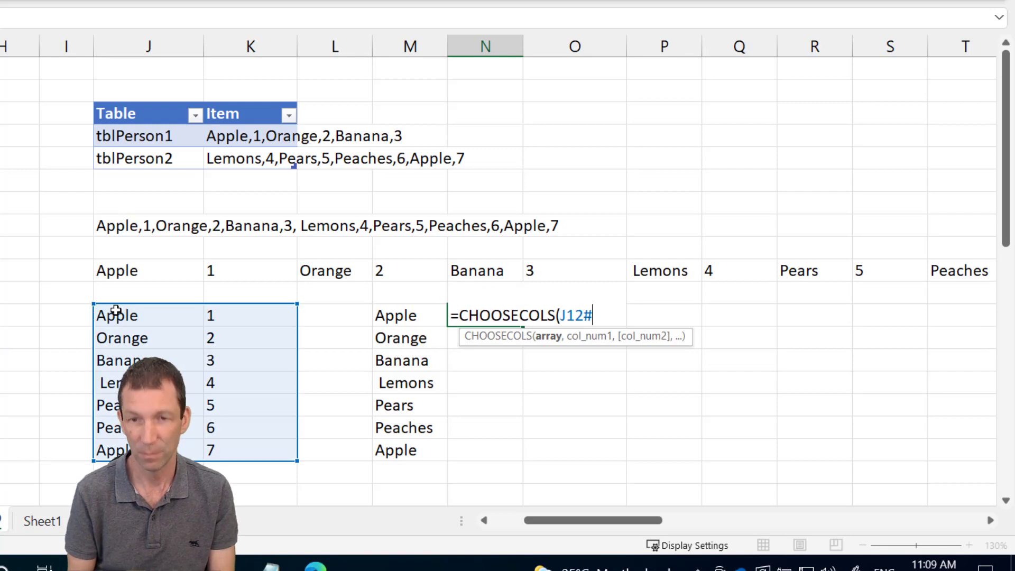
pyautogui.write(',')
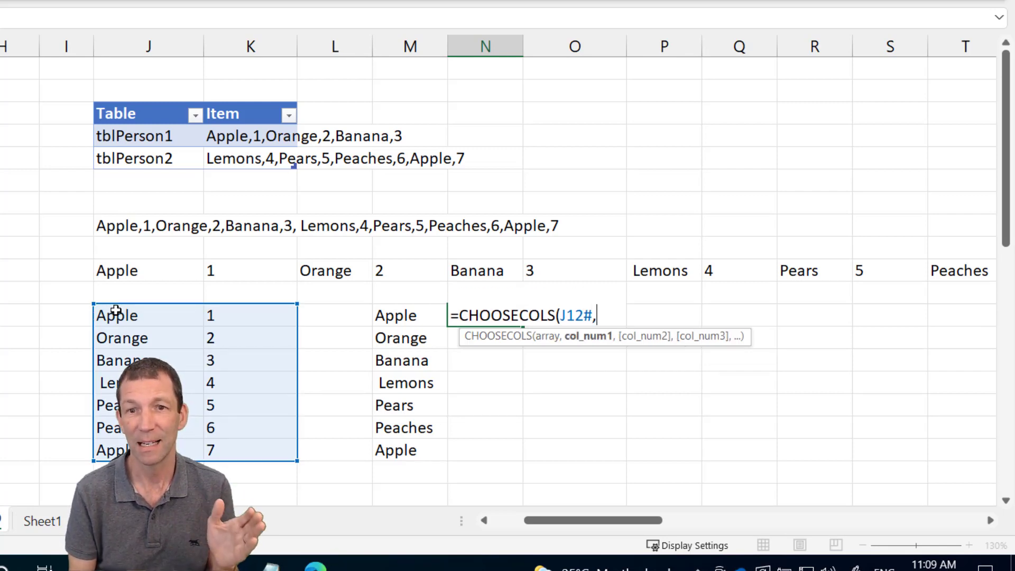
pyautogui.write('2')
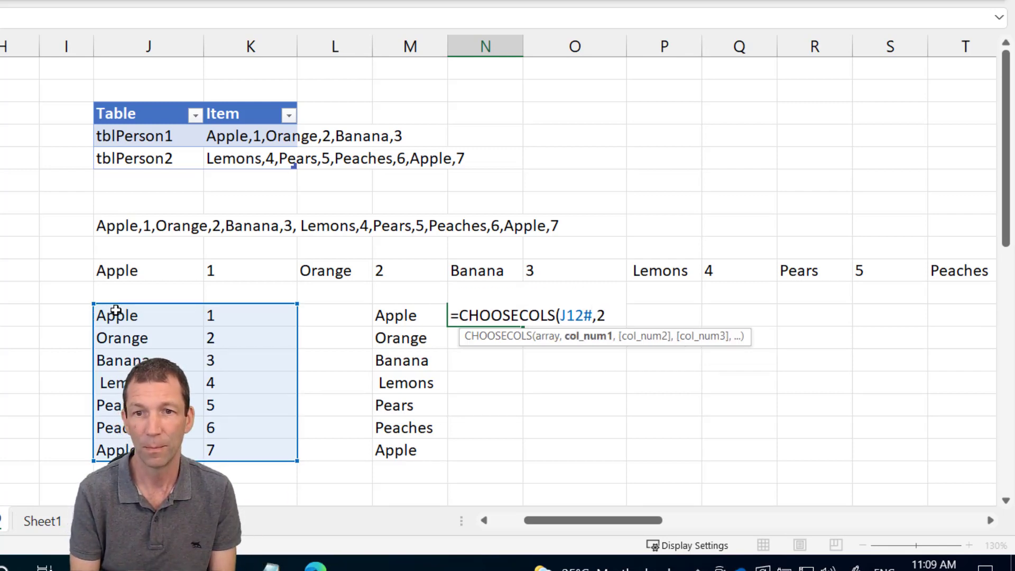
pyautogui.press('Enter')
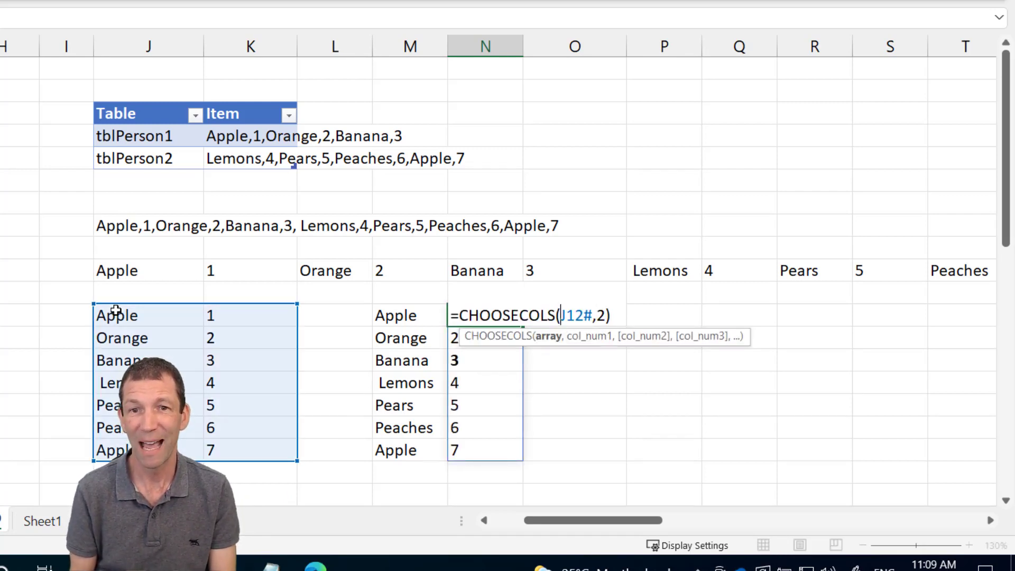
# Step: Wrap the N12 formula in VALUE so the units become real numbers
pyautogui.write('Val')
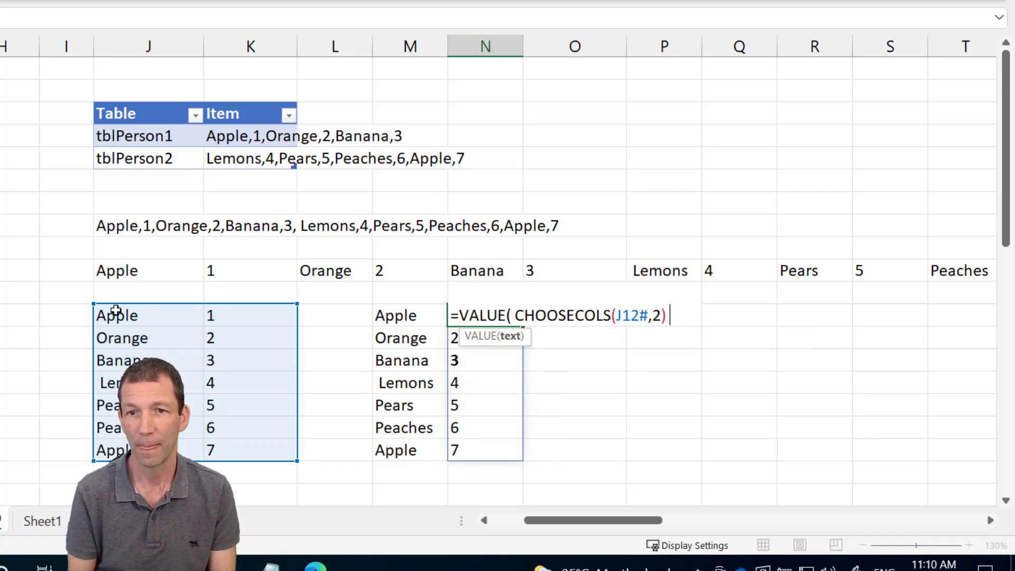
pyautogui.press('Enter')
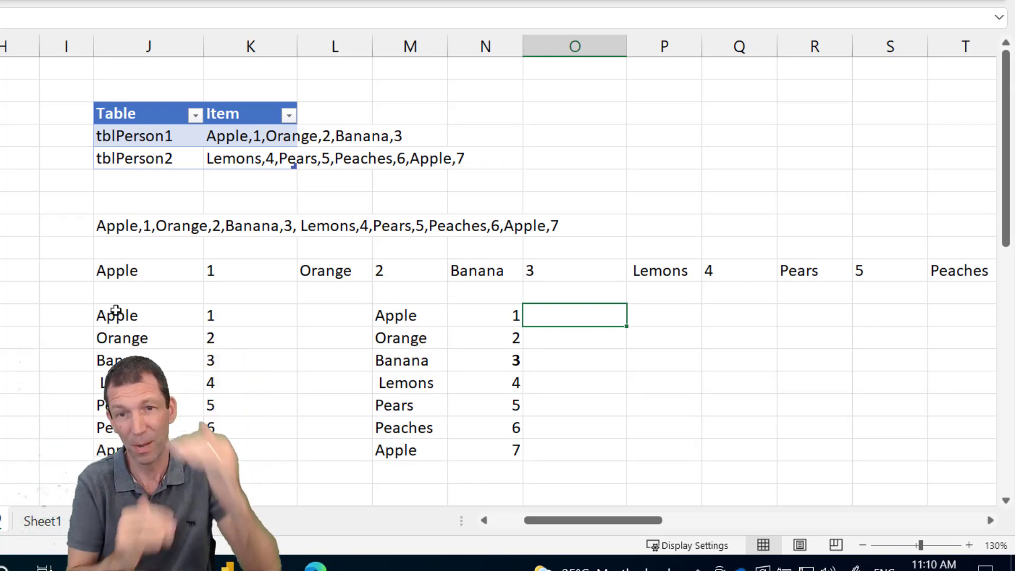
pyautogui.write('=h')
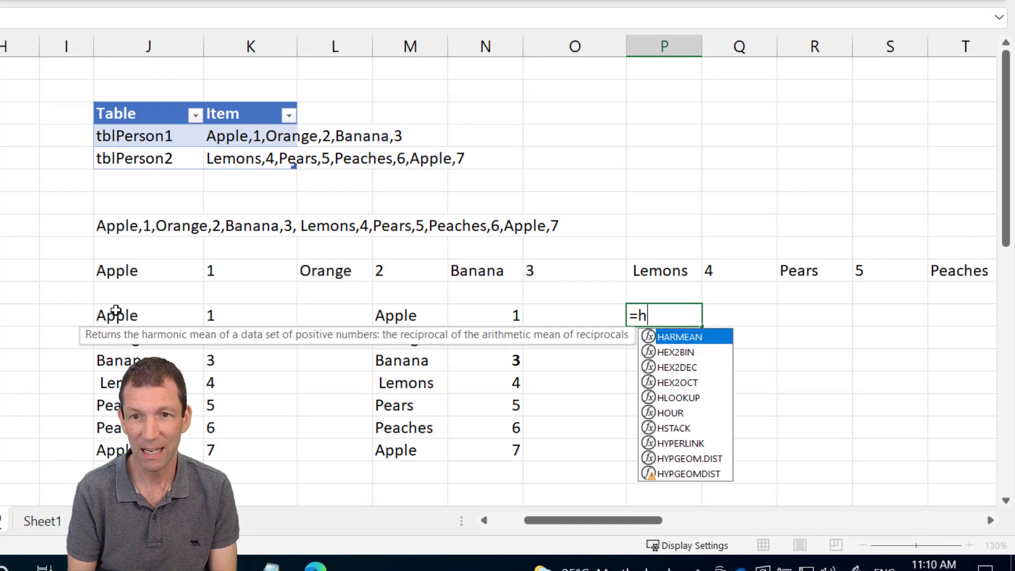
# Step: In P12, join M12# and N12# with HSTACK into one two-column Fruit/Units list
pyautogui.write('STACK(')
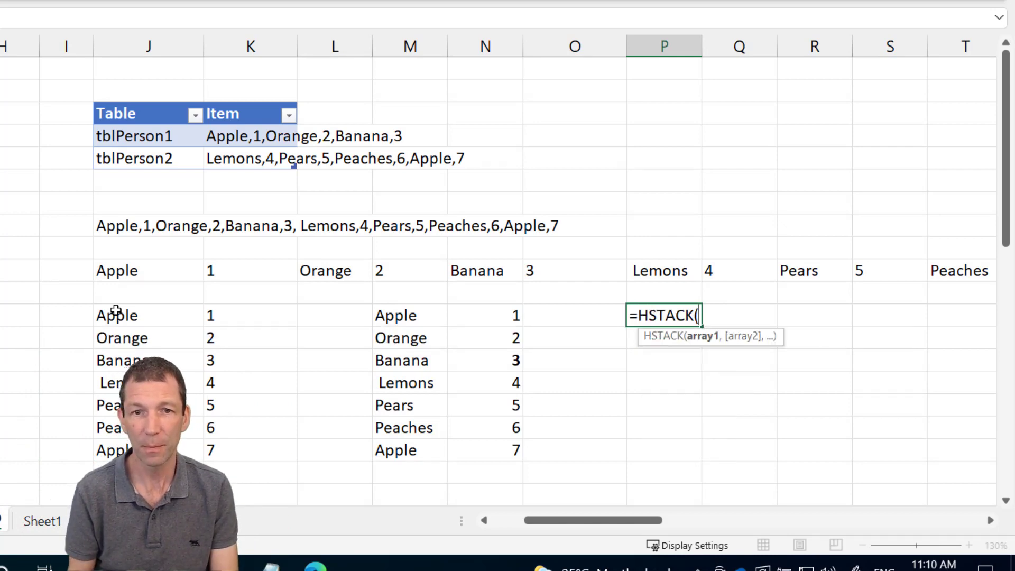
pyautogui.click(410, 315)
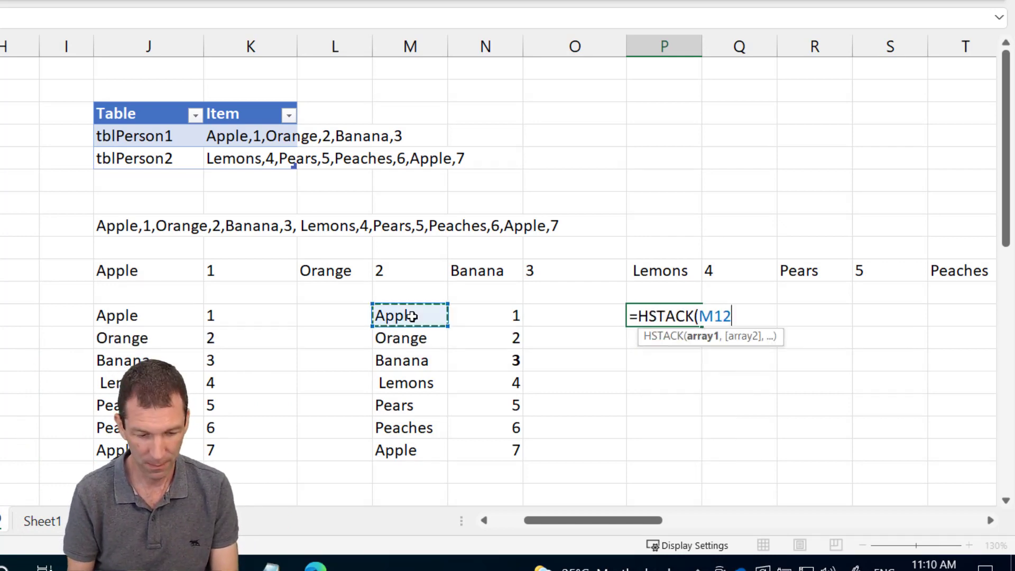
pyautogui.write('#,')
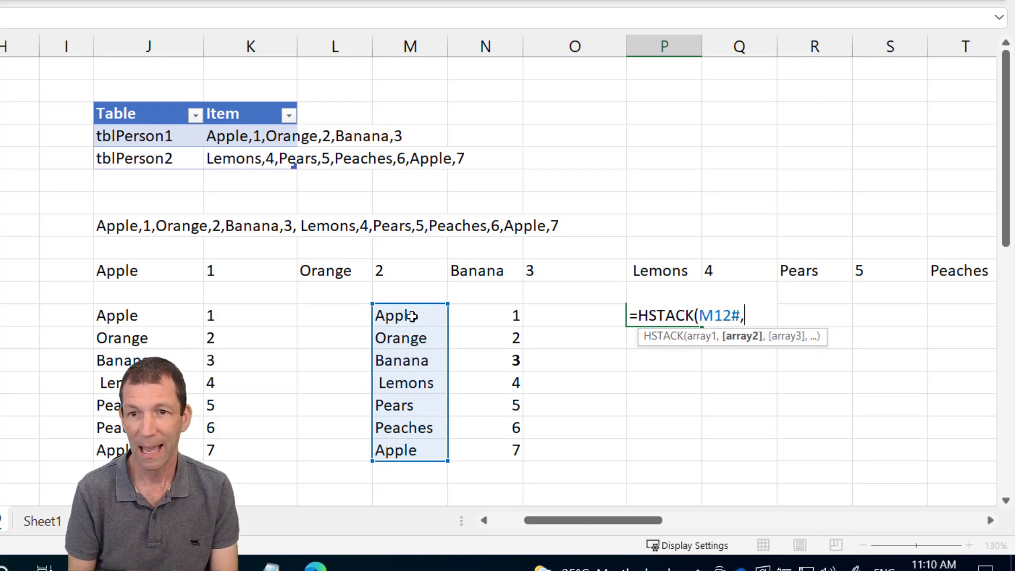
pyautogui.click(484, 315)
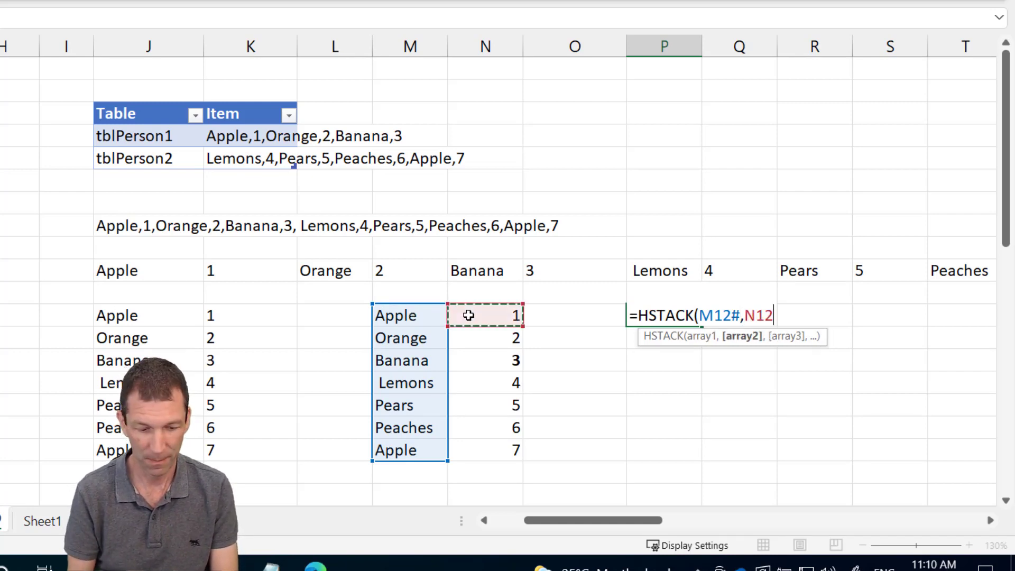
pyautogui.write('#)')
pyautogui.press('enter')
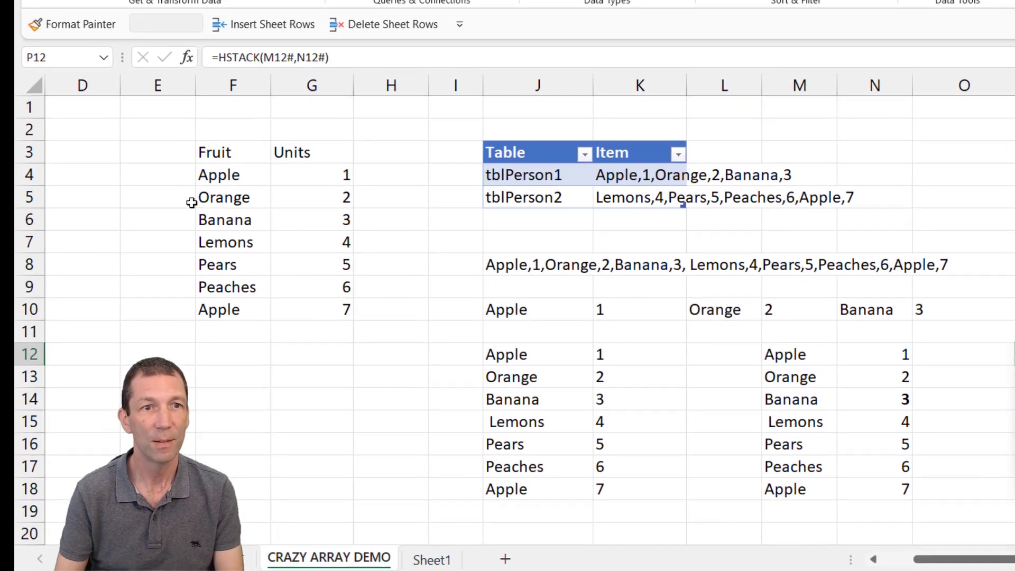
# Step: Add tblPerson4 to the Table column so the list extends with Avocado, Limes, Kiwi, Pineapple (11–14)
pyautogui.click(233, 152)
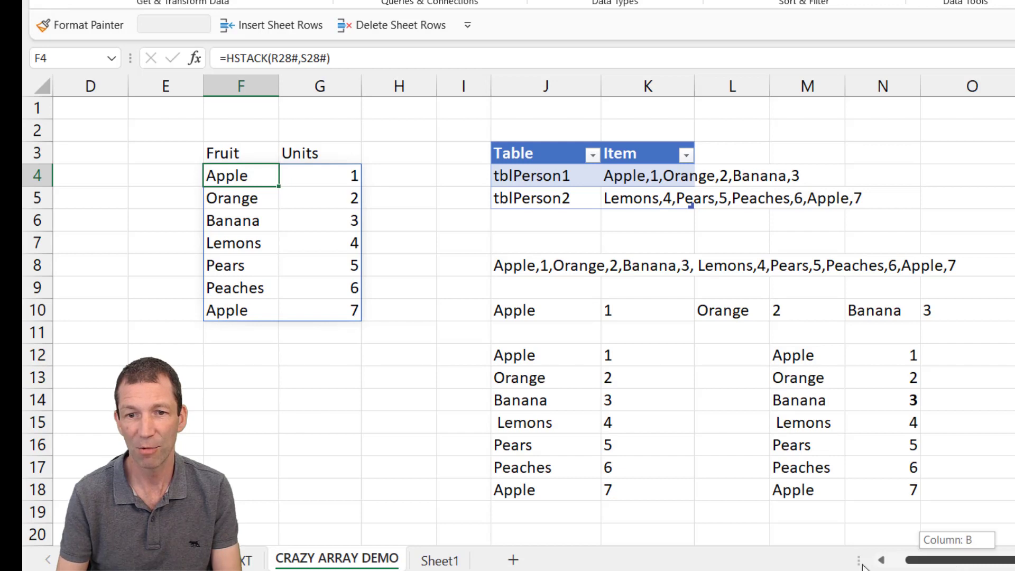
pyautogui.hscroll(-3)
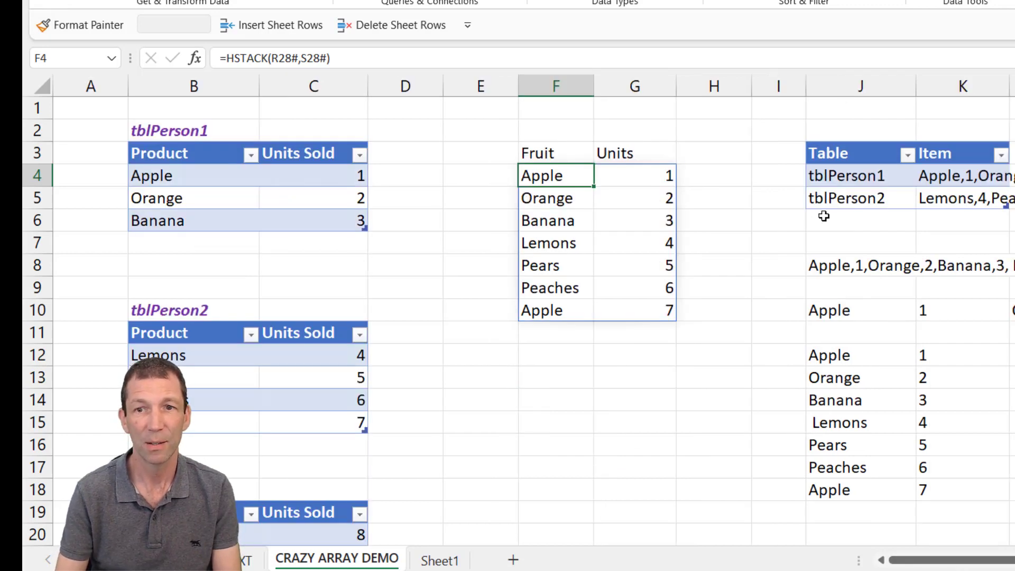
pyautogui.write('tbl')
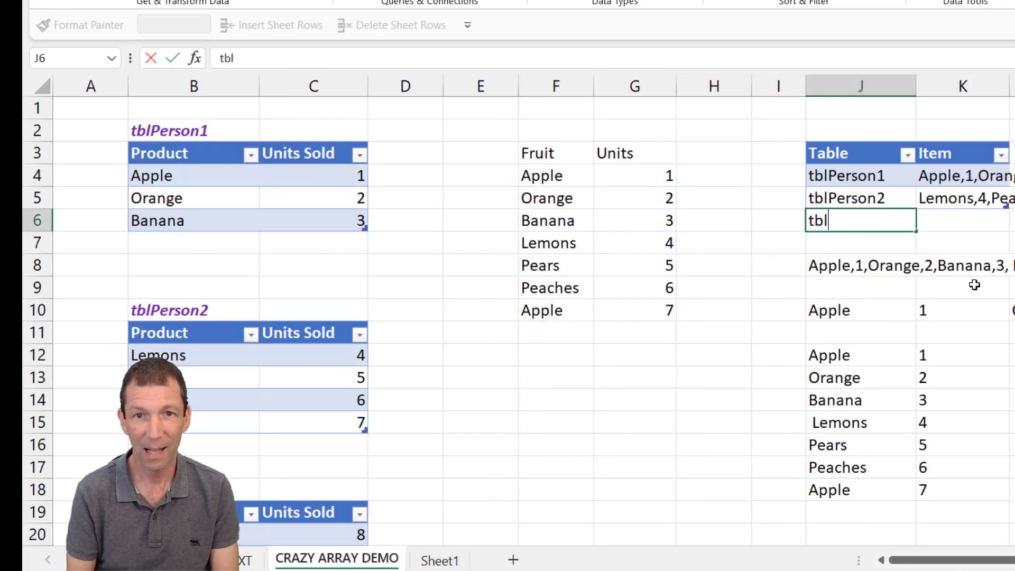
pyautogui.write('Person4')
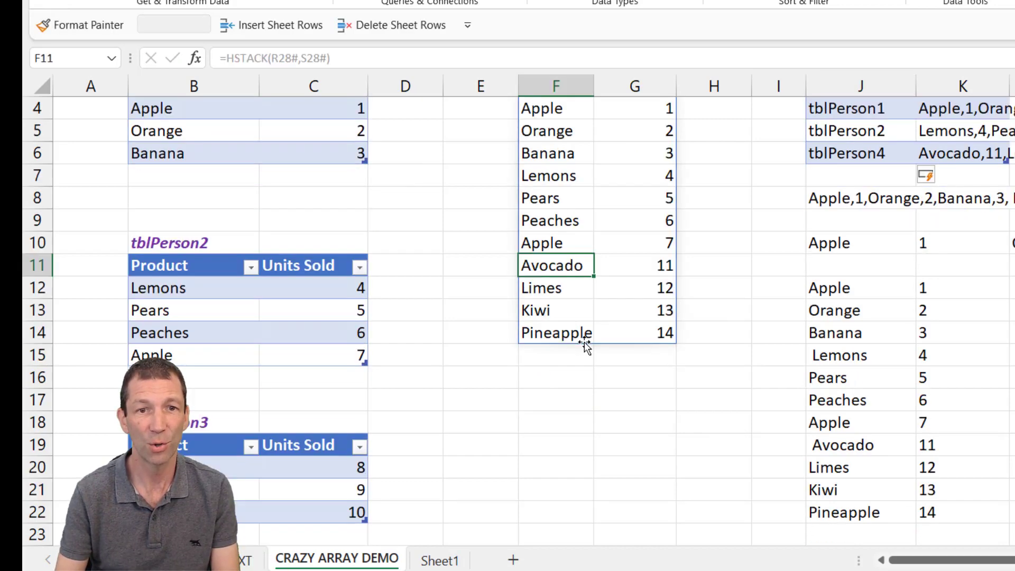
pyautogui.scroll(-3)
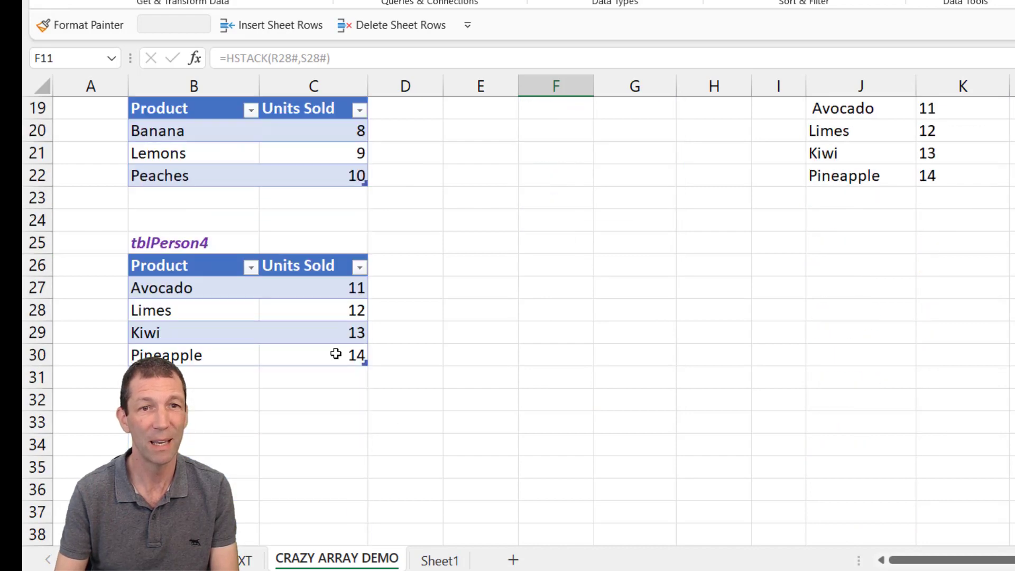
pyautogui.scroll(3)
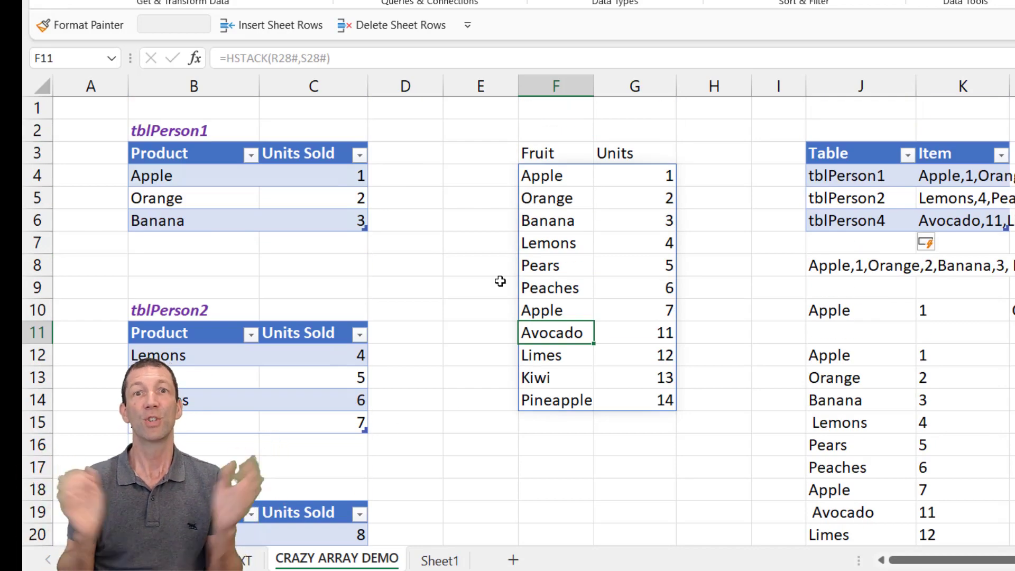